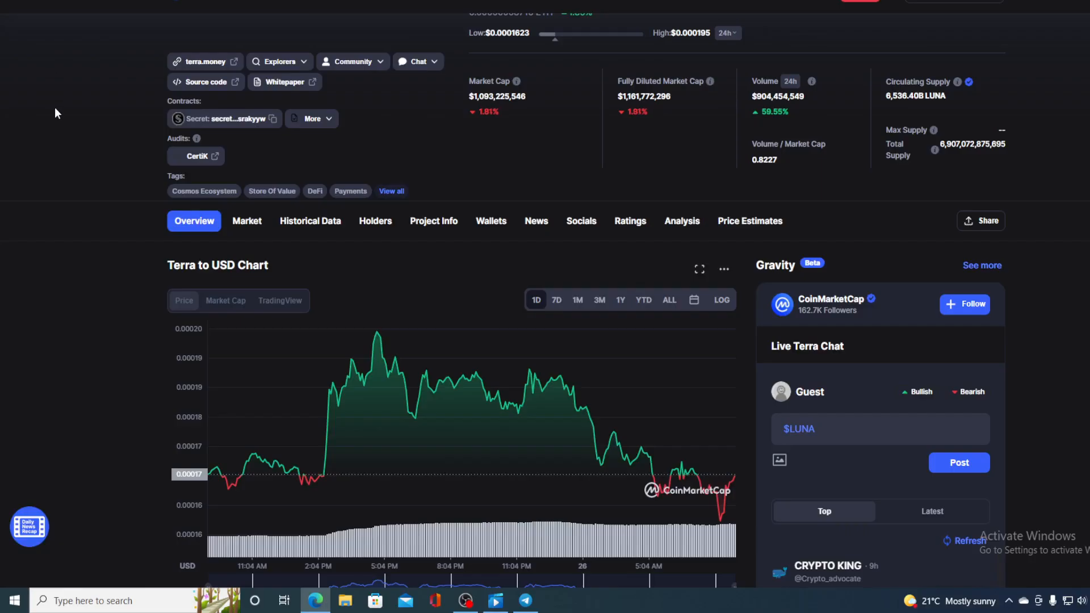
Highlight the 24h volume change, then scroll the Korbit delisting article past the flag image.
scroll(up, 3)
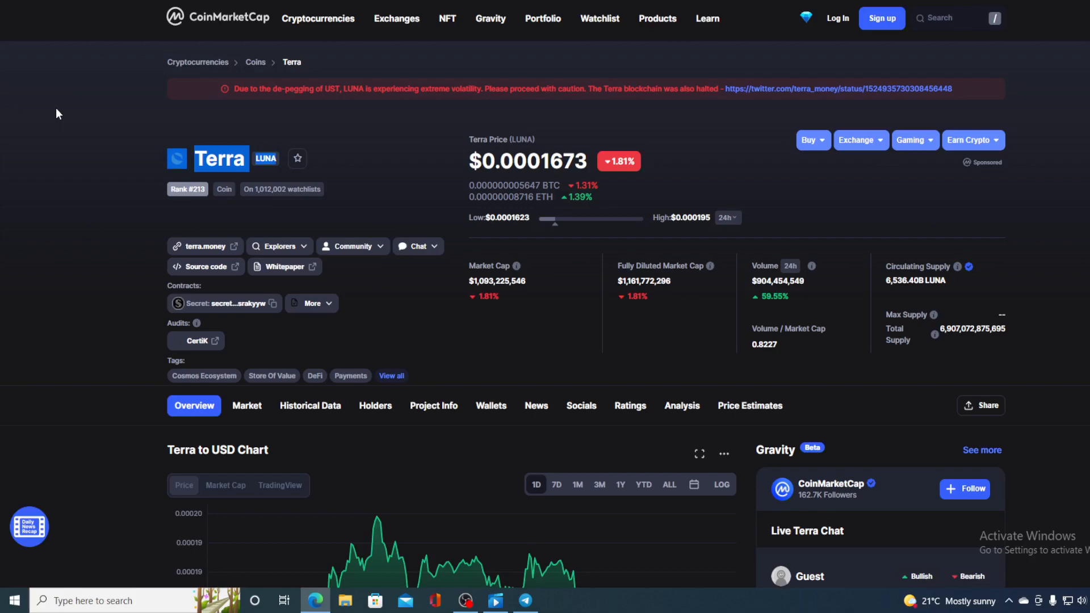
scroll(down, 3)
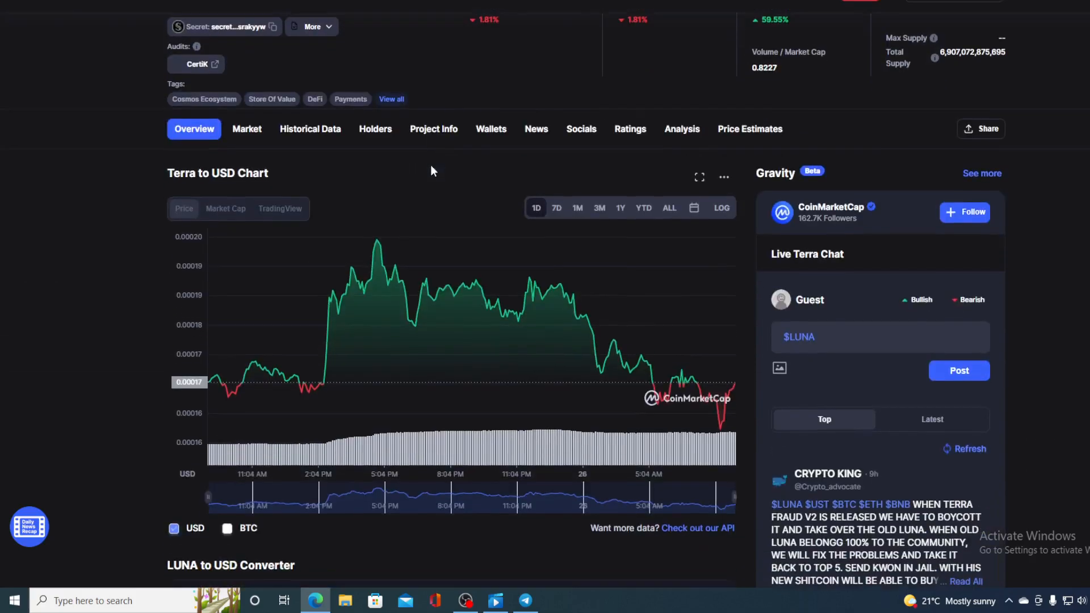
mouse_move(735, 385)
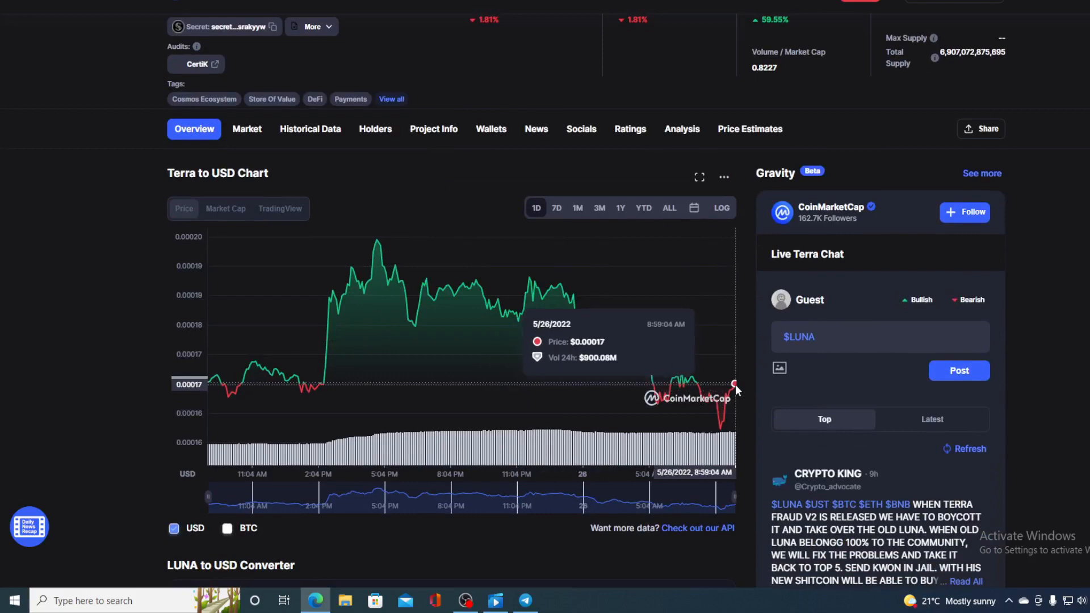
mouse_move(735, 387)
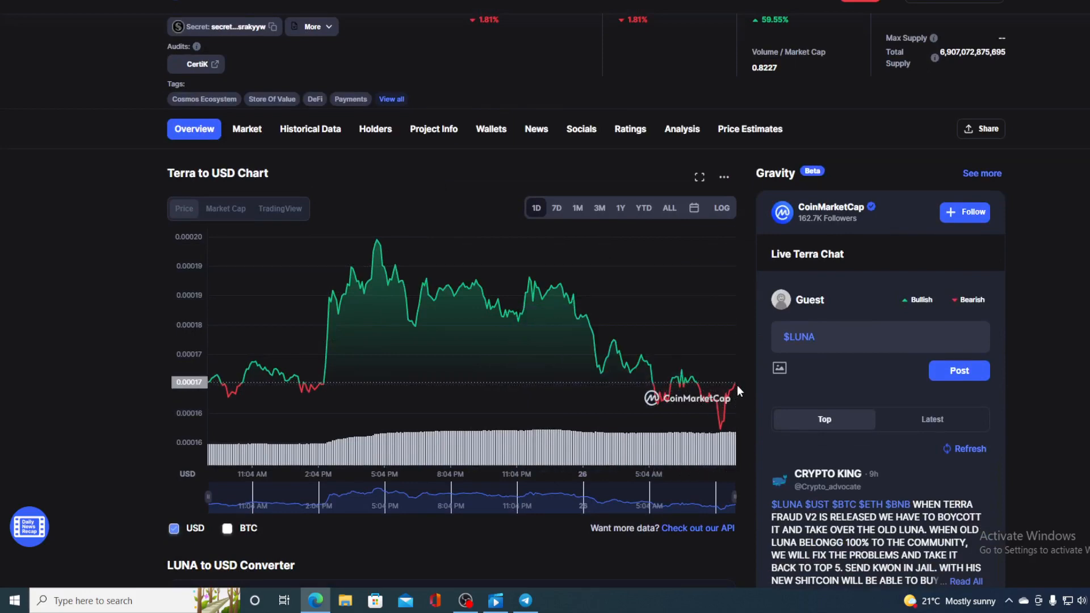
mouse_move(732, 389)
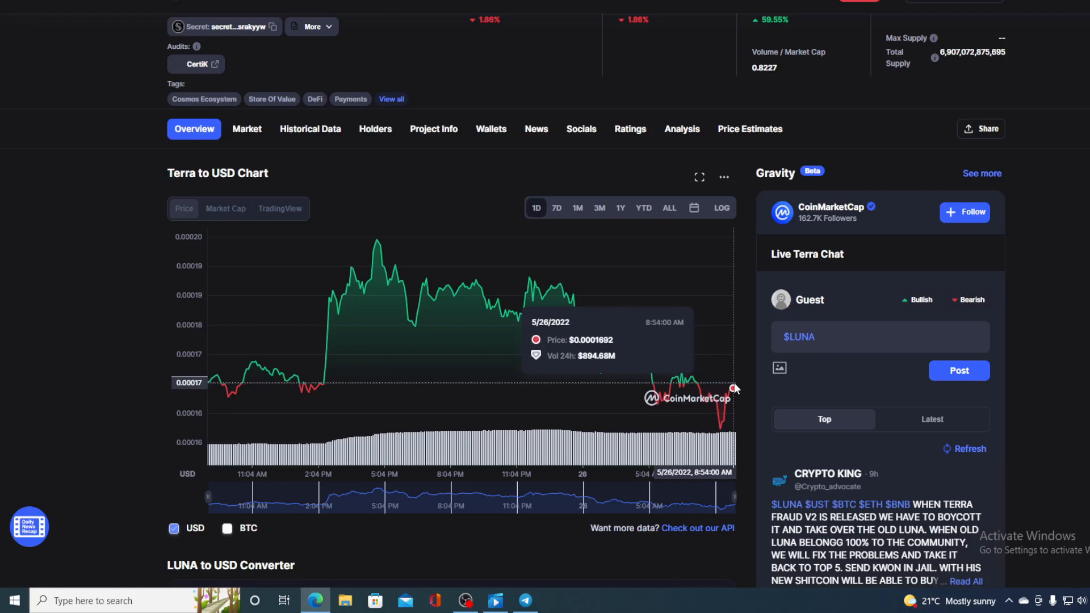
mouse_move(748, 340)
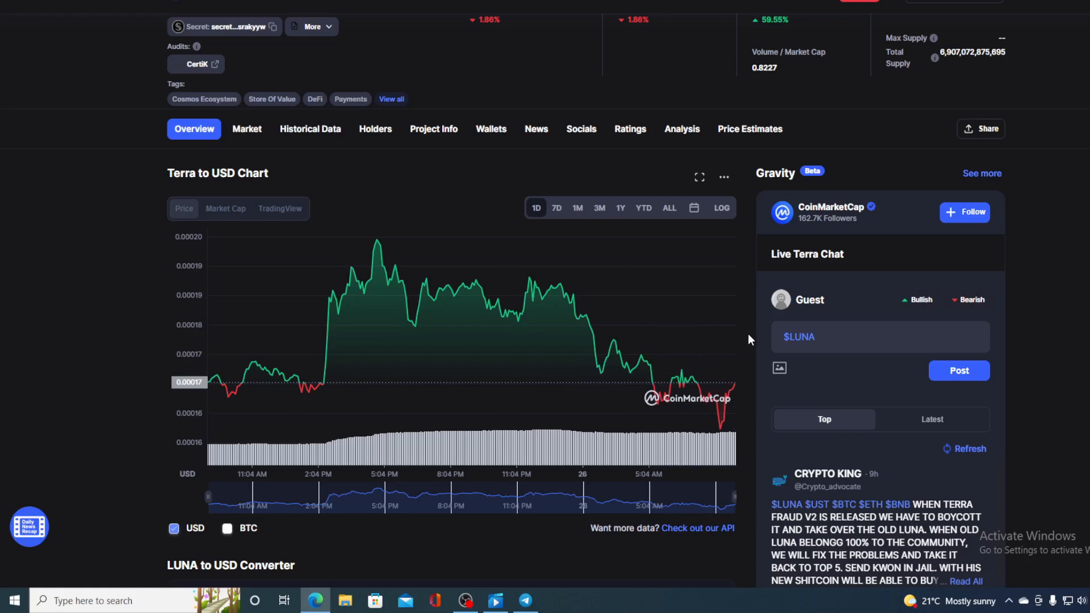
scroll(up, 3)
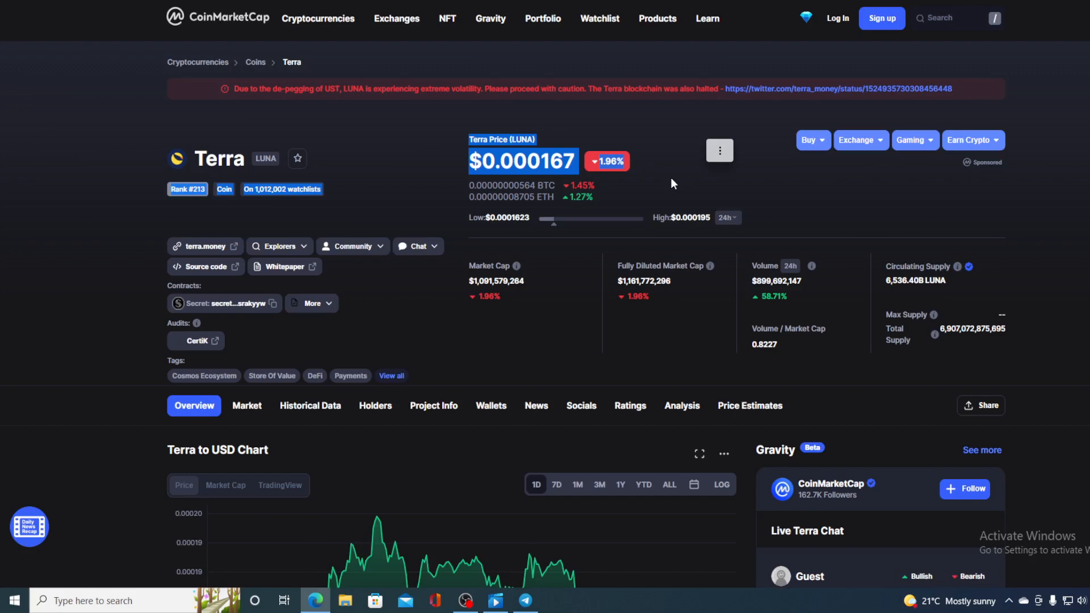
mouse_move(774, 232)
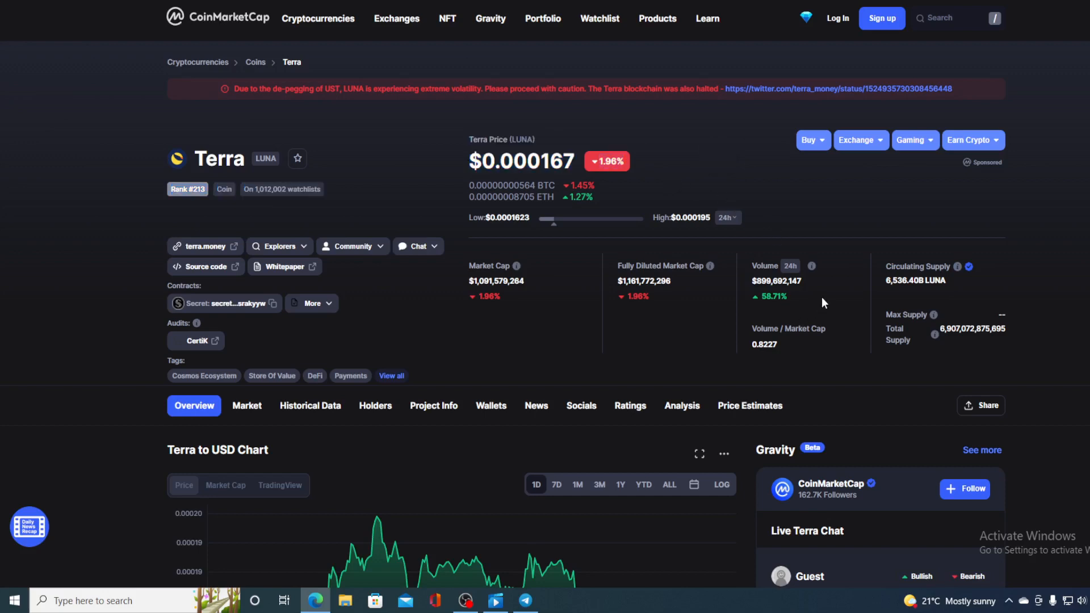
double_click(771, 297)
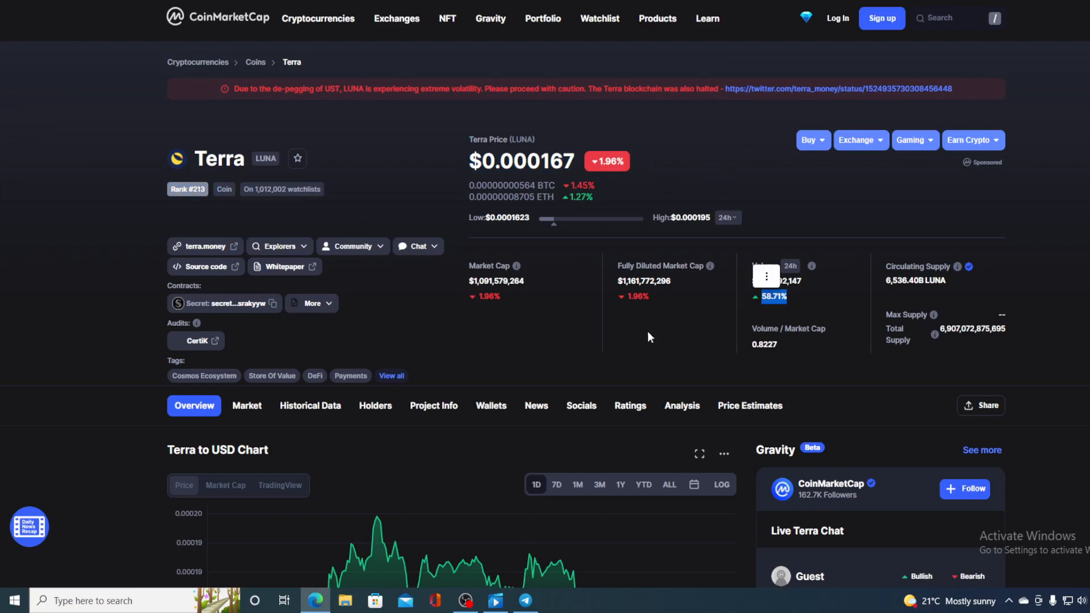
scroll(down, 3)
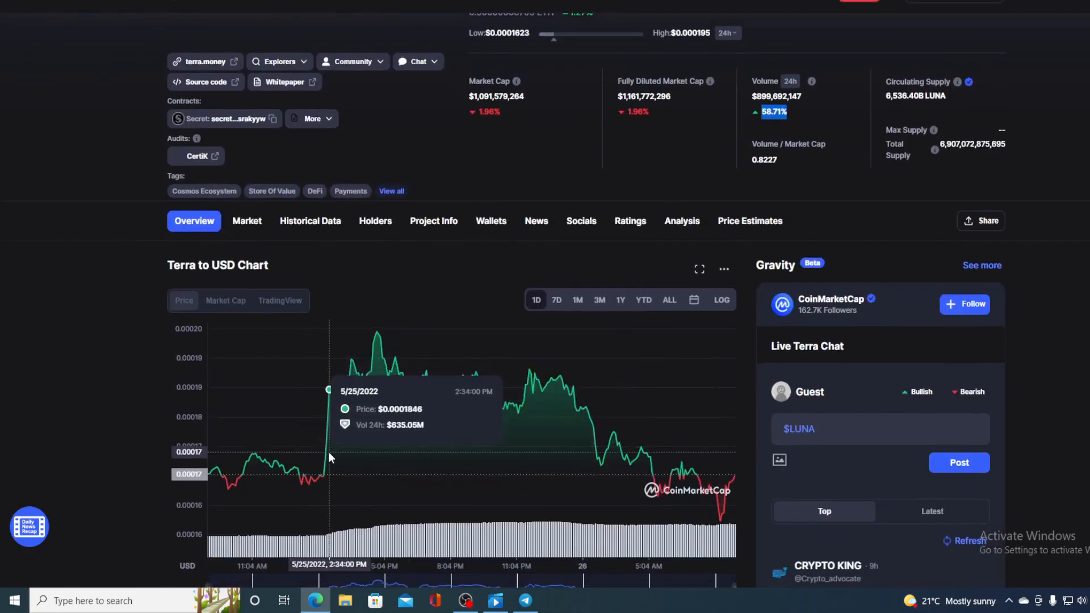
mouse_move(448, 412)
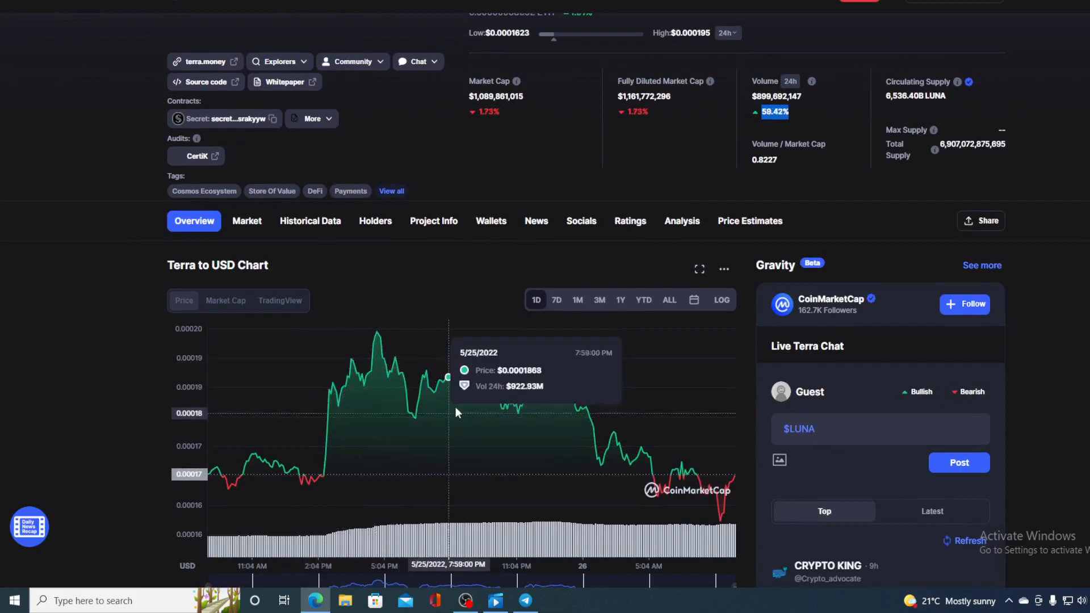
mouse_move(569, 389)
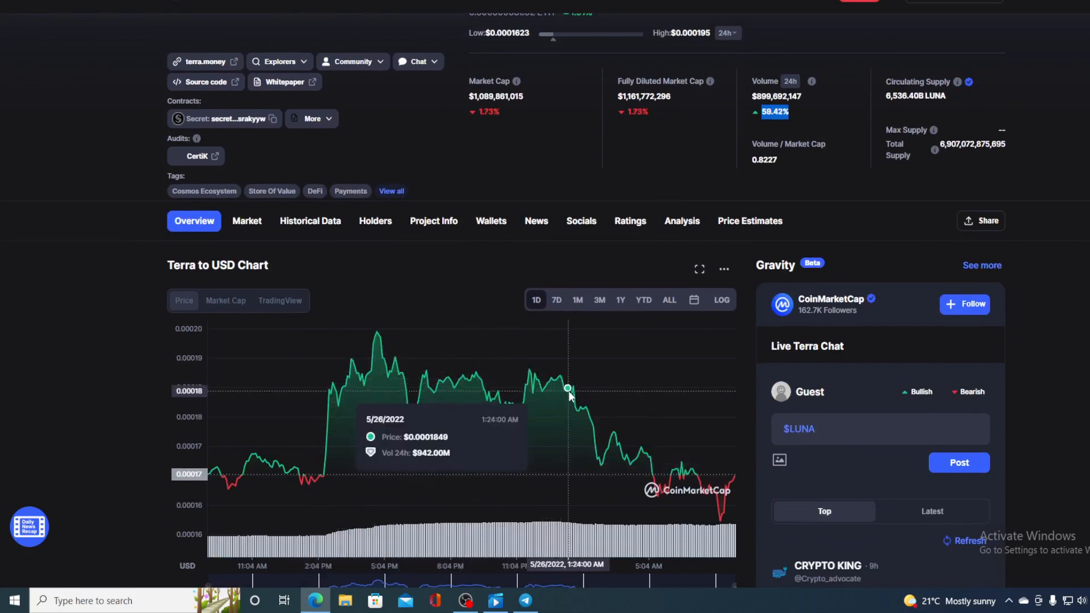
mouse_move(379, 335)
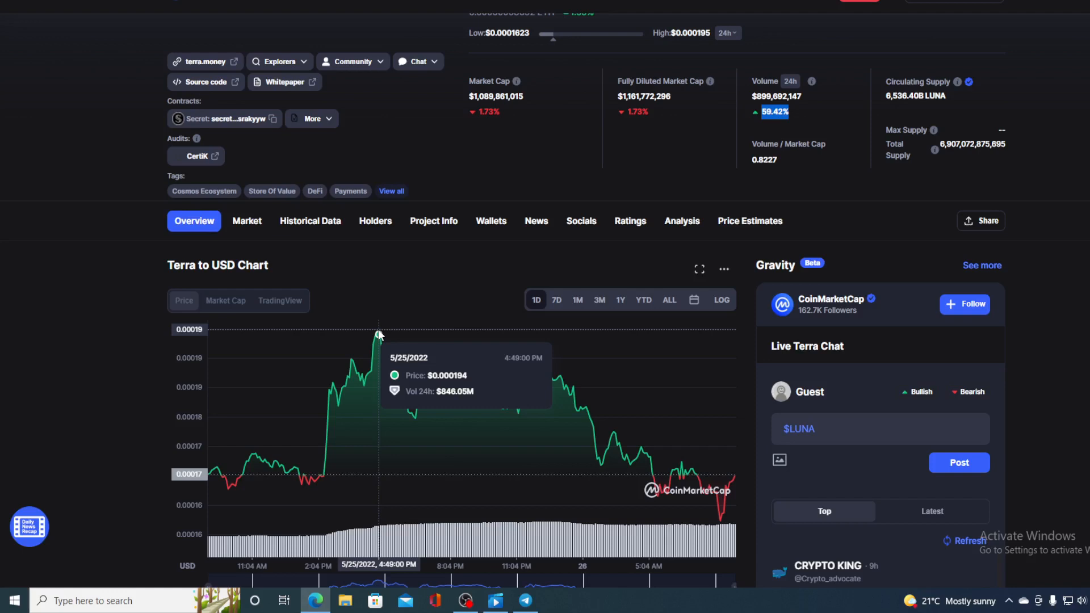
mouse_move(376, 332)
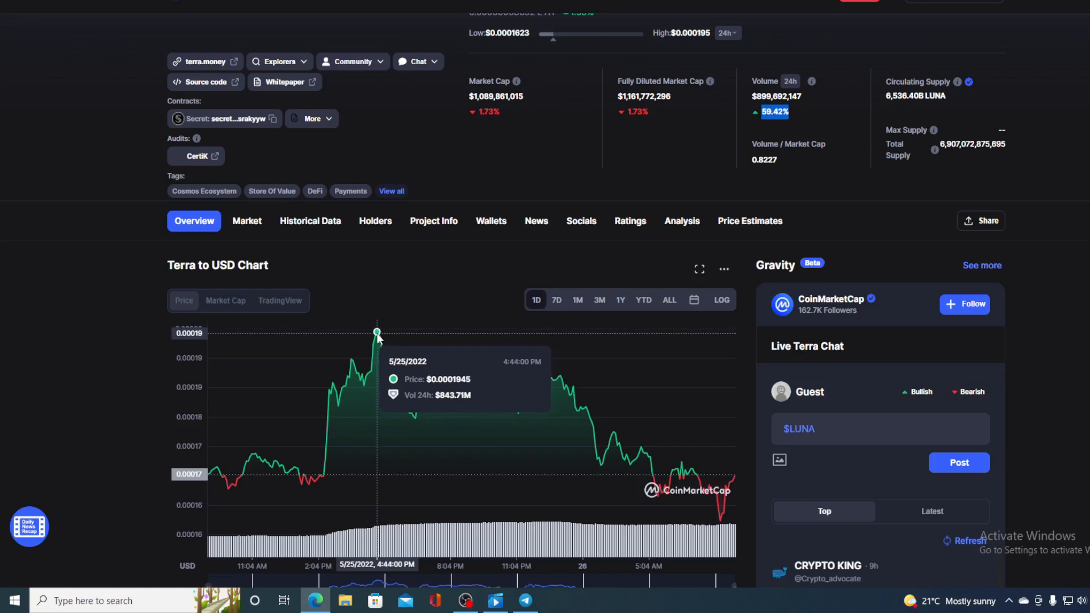
mouse_move(511, 385)
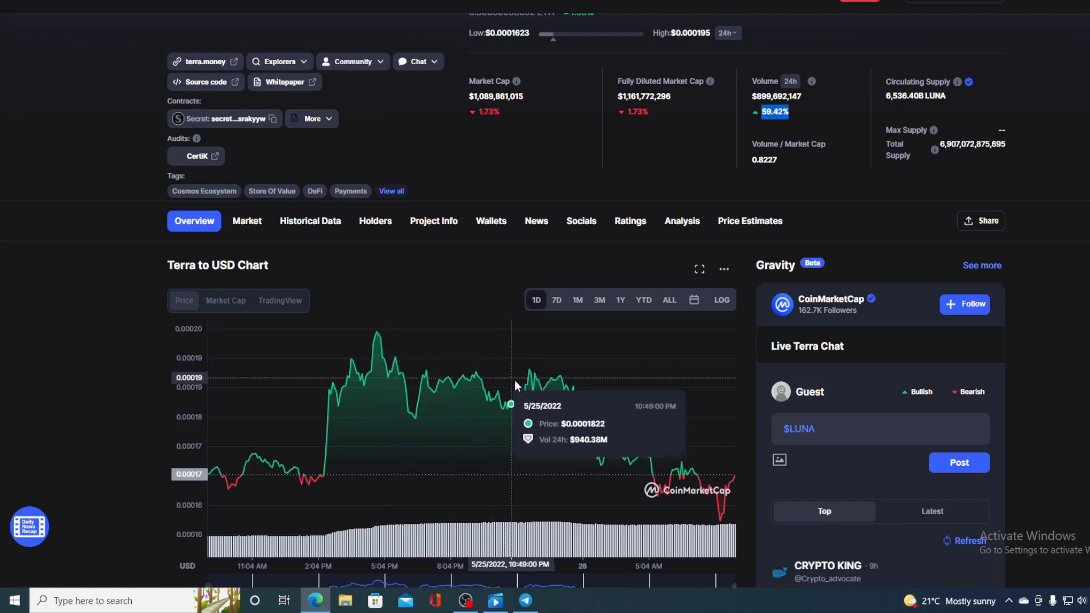
mouse_move(734, 483)
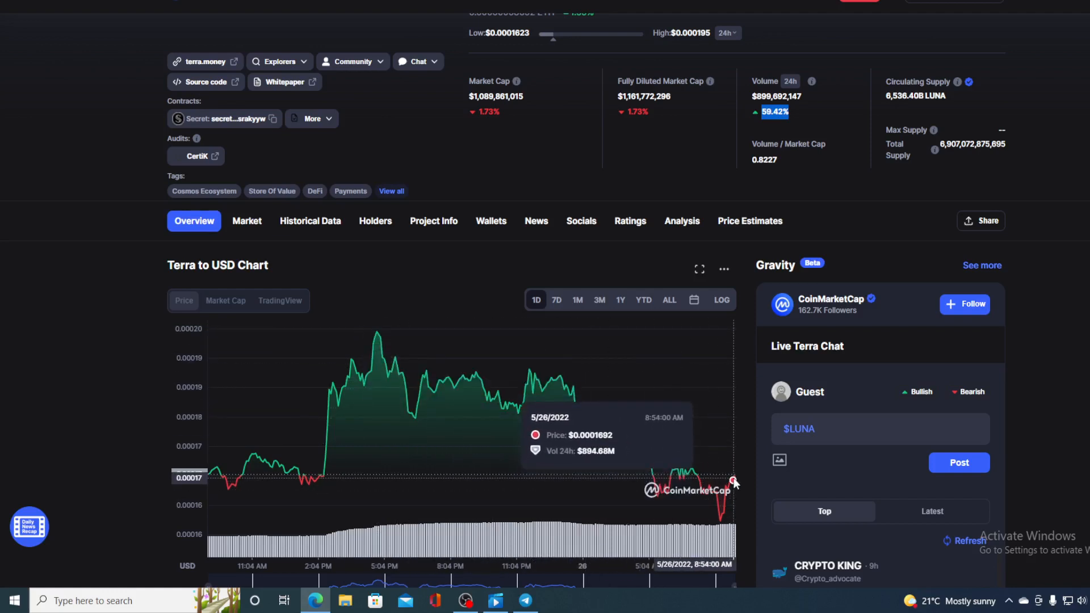
mouse_move(734, 480)
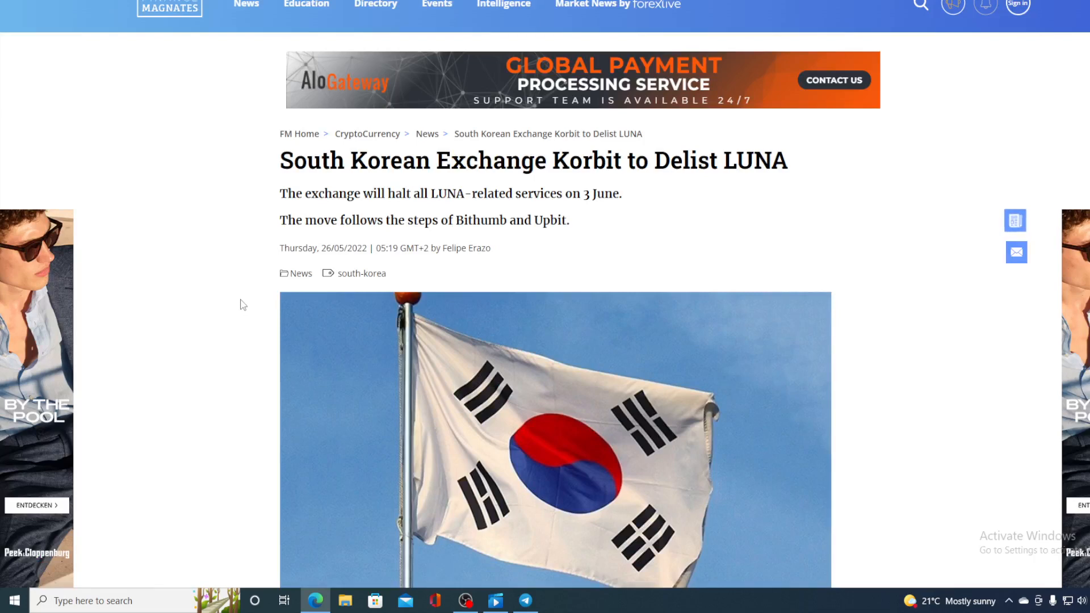
scroll(down, 3)
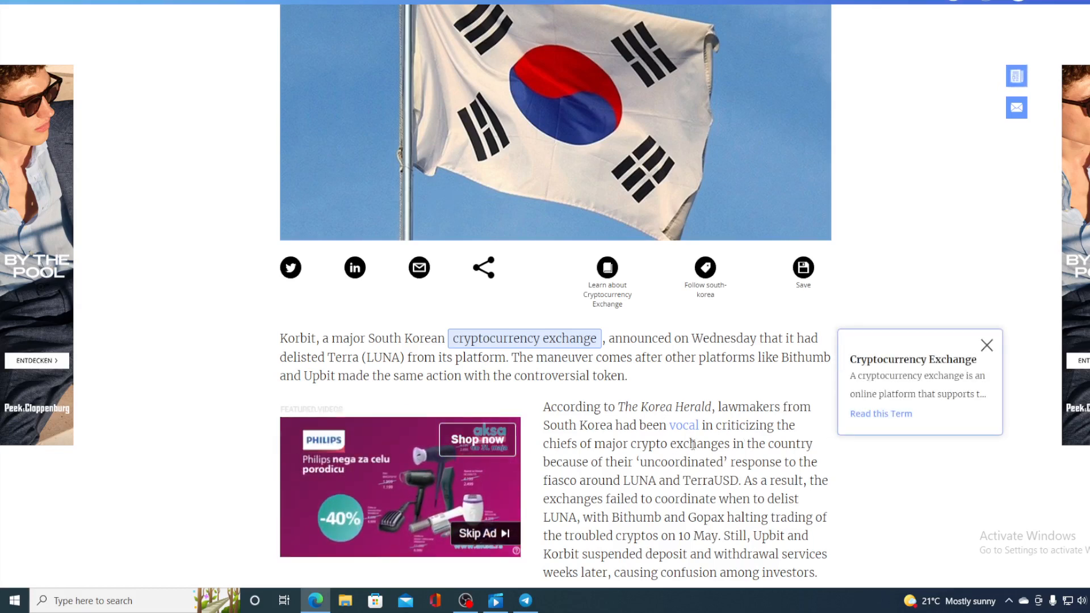
Dismiss the Cryptocurrency Exchange tooltip and read down to Korbit's 3 June LUNA service end.
click(986, 344)
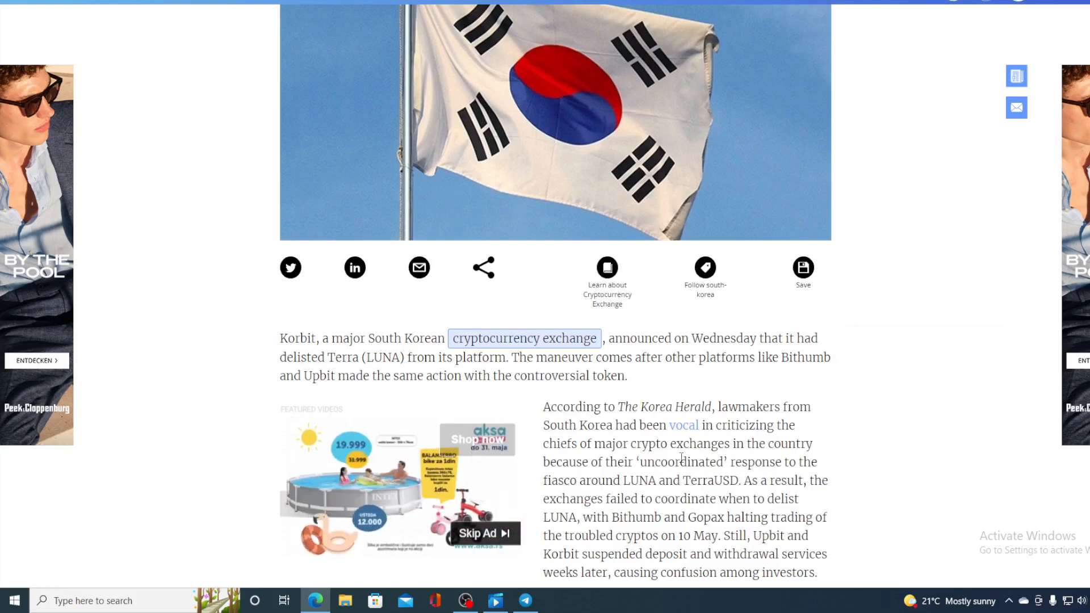
scroll(down, 3)
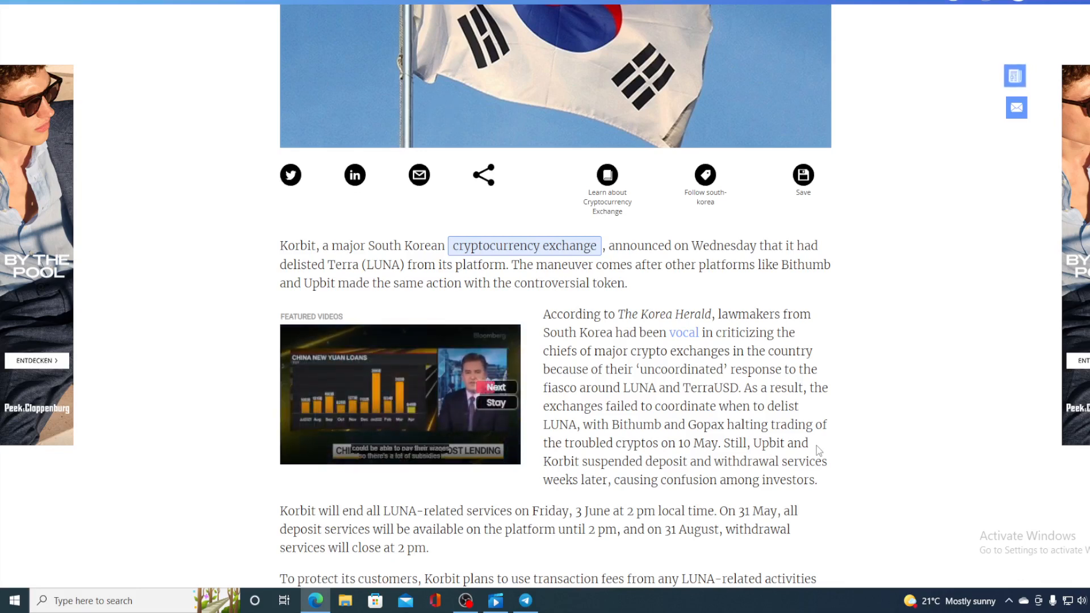
scroll(down, 3)
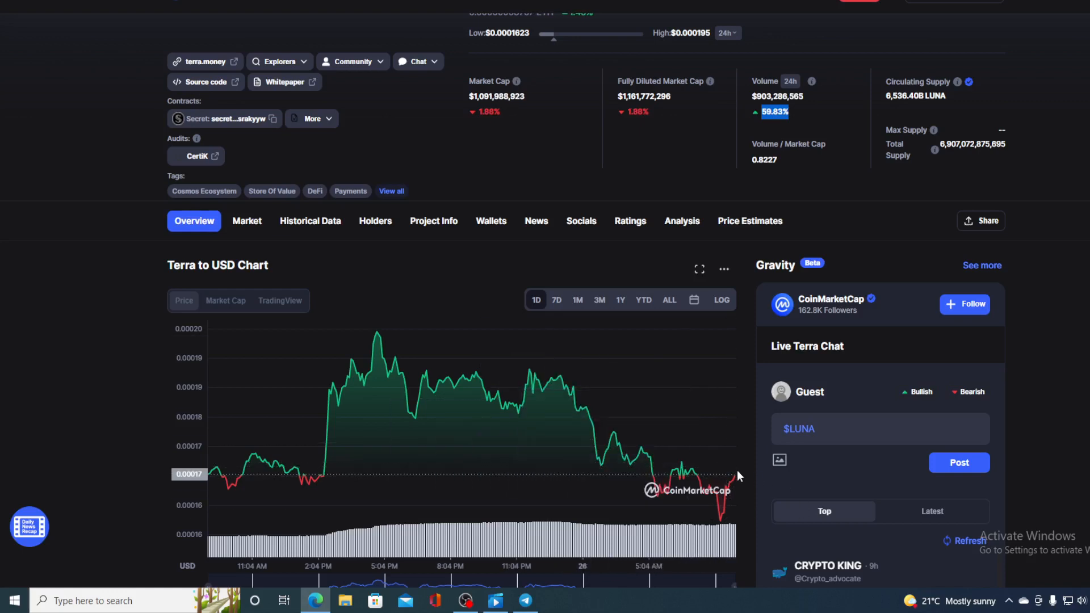
mouse_move(735, 478)
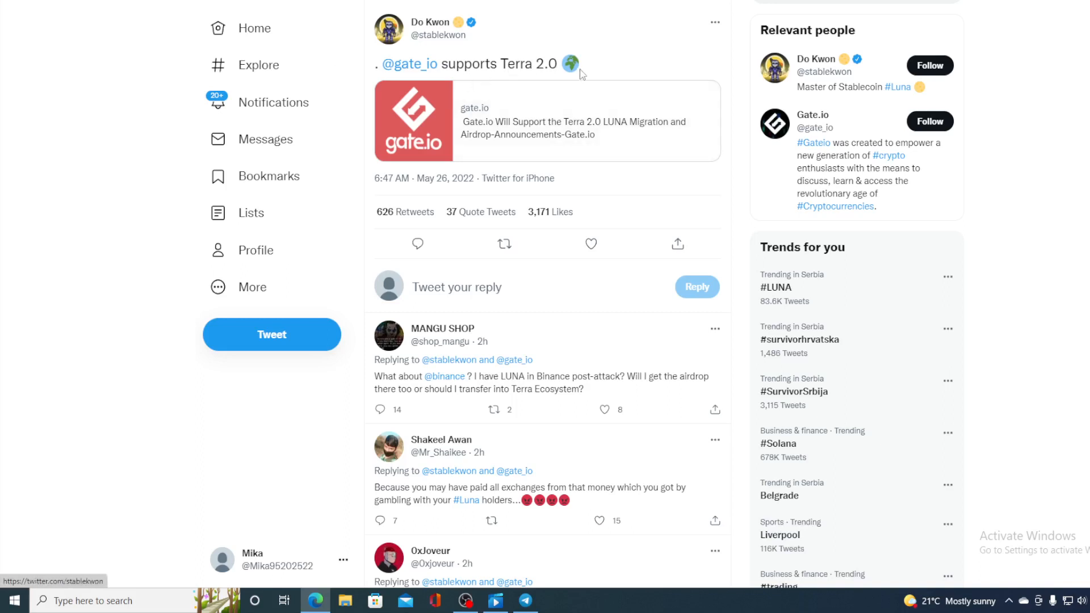
Read the Motley Fool LUNA rescue article past Key points to 'How's this for volatility?'.
click(545, 120)
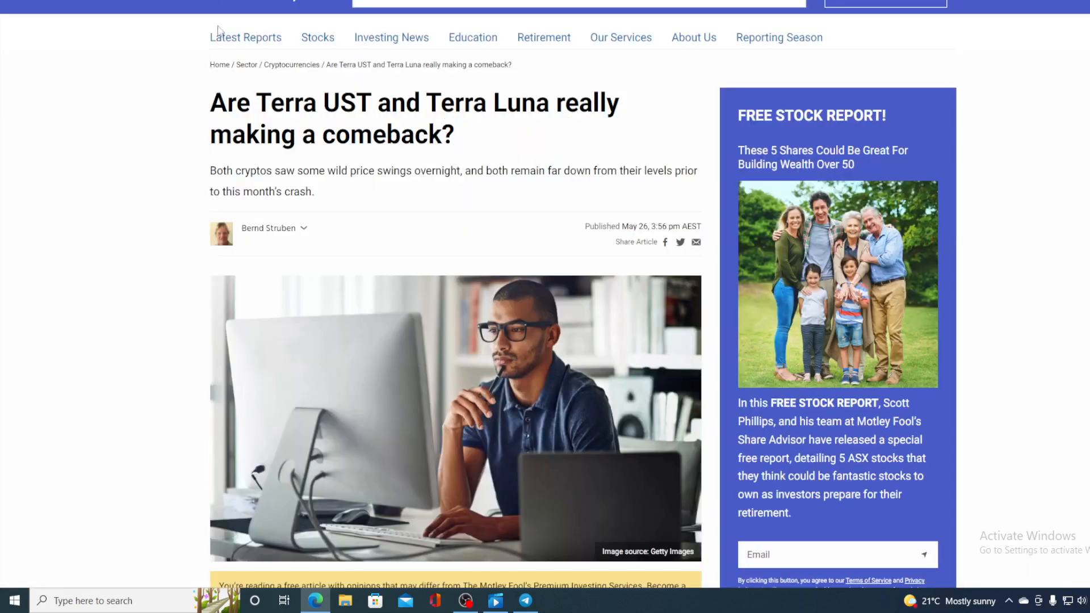
mouse_move(500, 145)
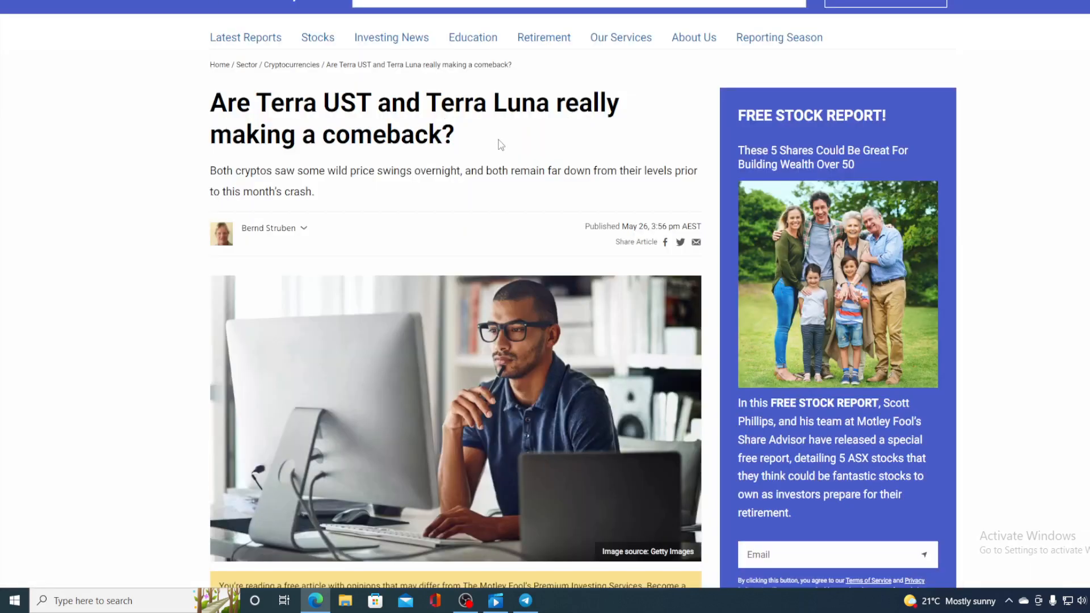
mouse_move(522, 173)
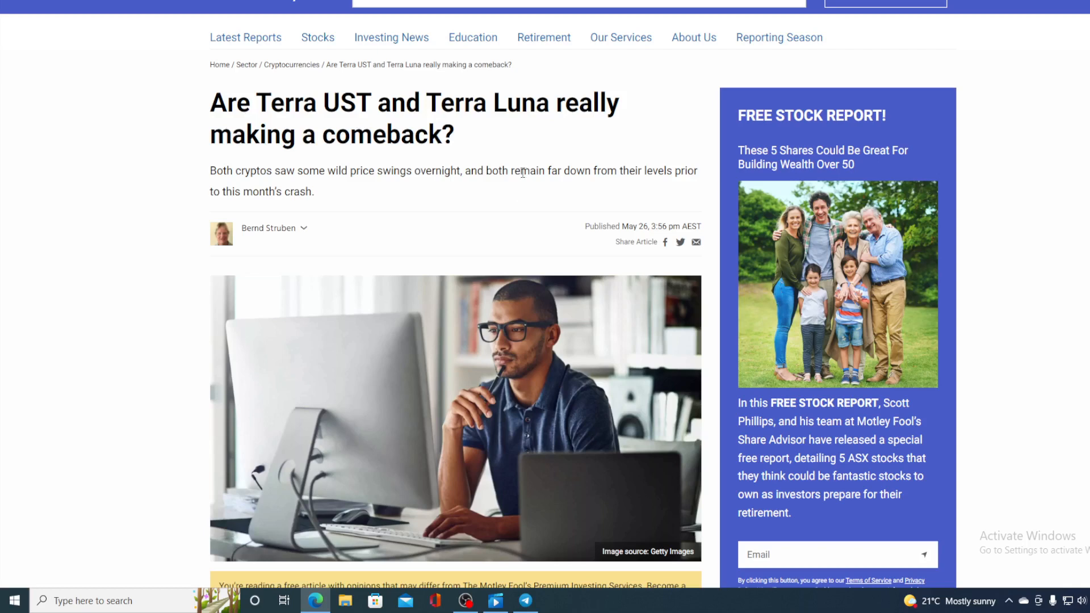
mouse_move(511, 201)
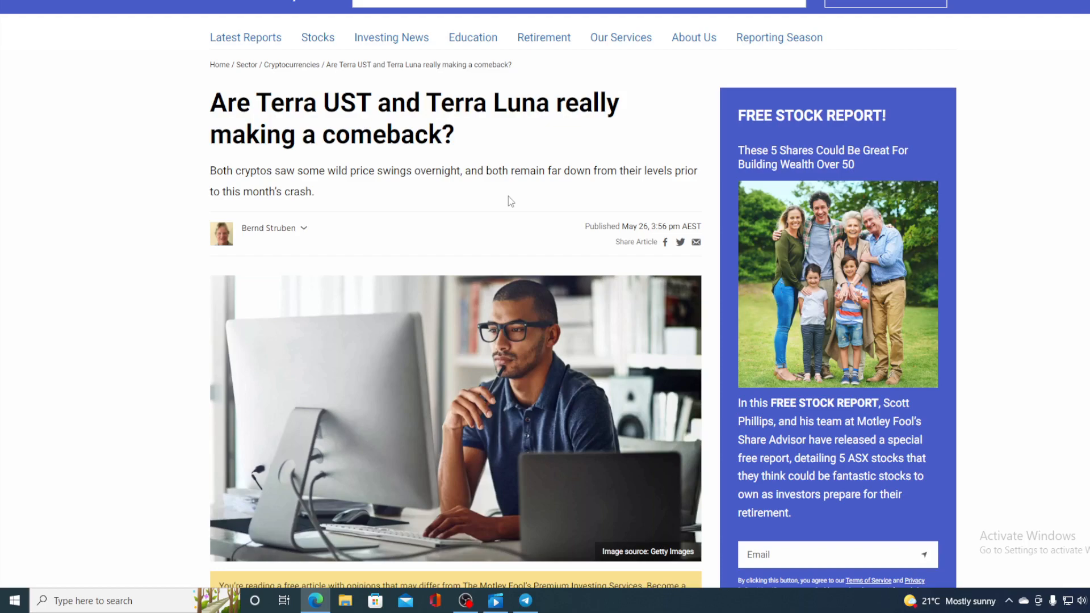
scroll(down, 3)
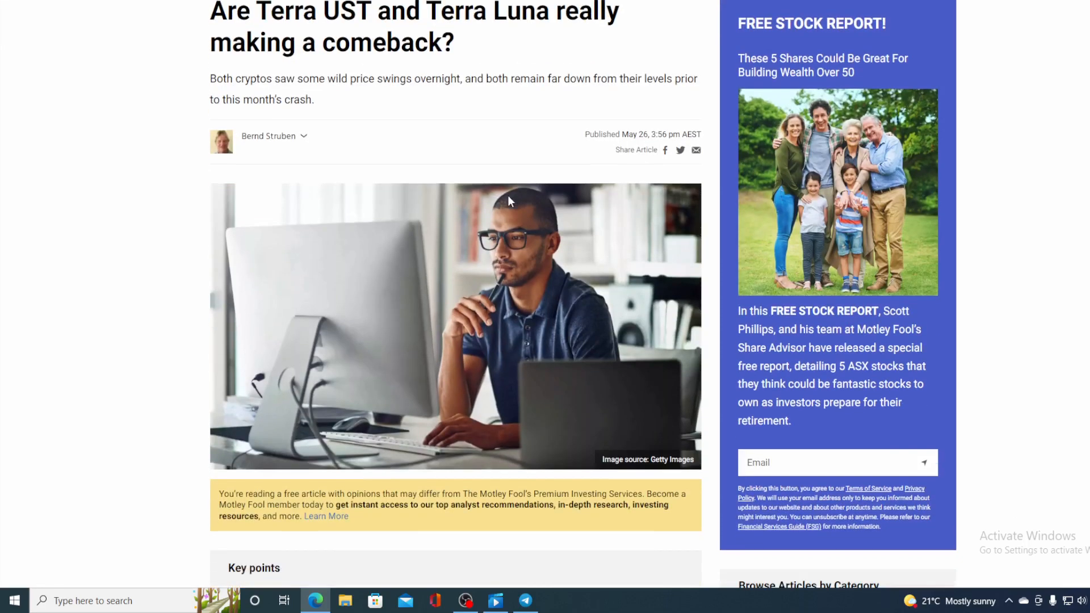
scroll(down, 3)
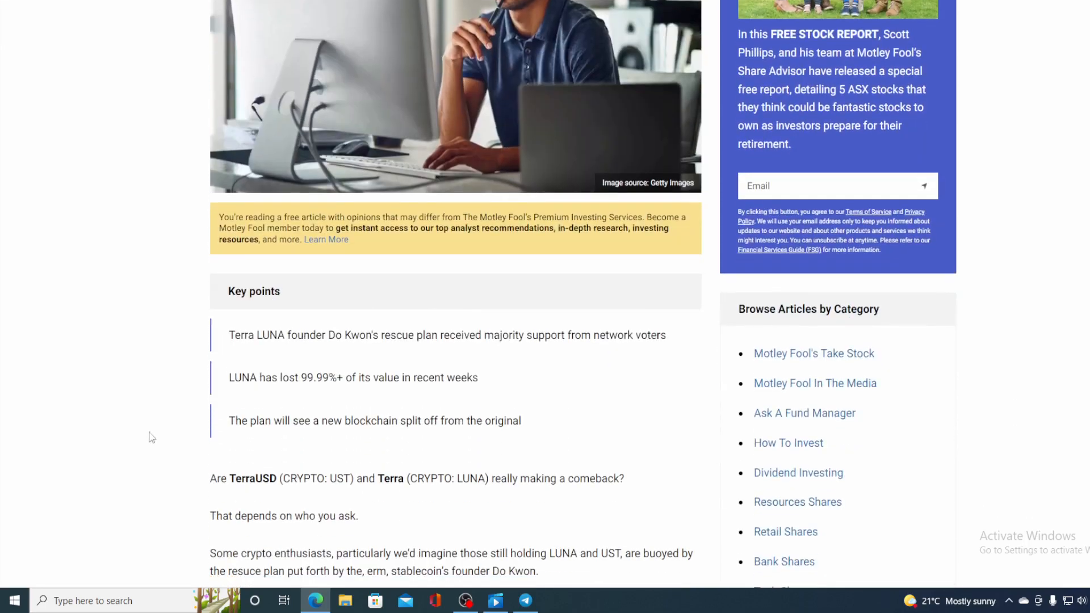
mouse_move(145, 449)
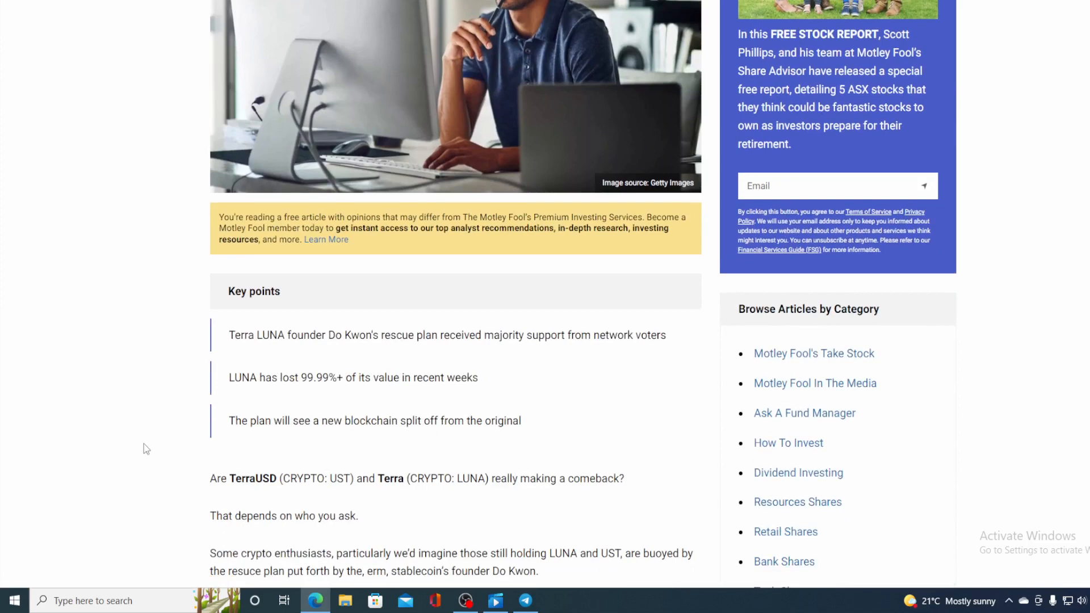
scroll(down, 3)
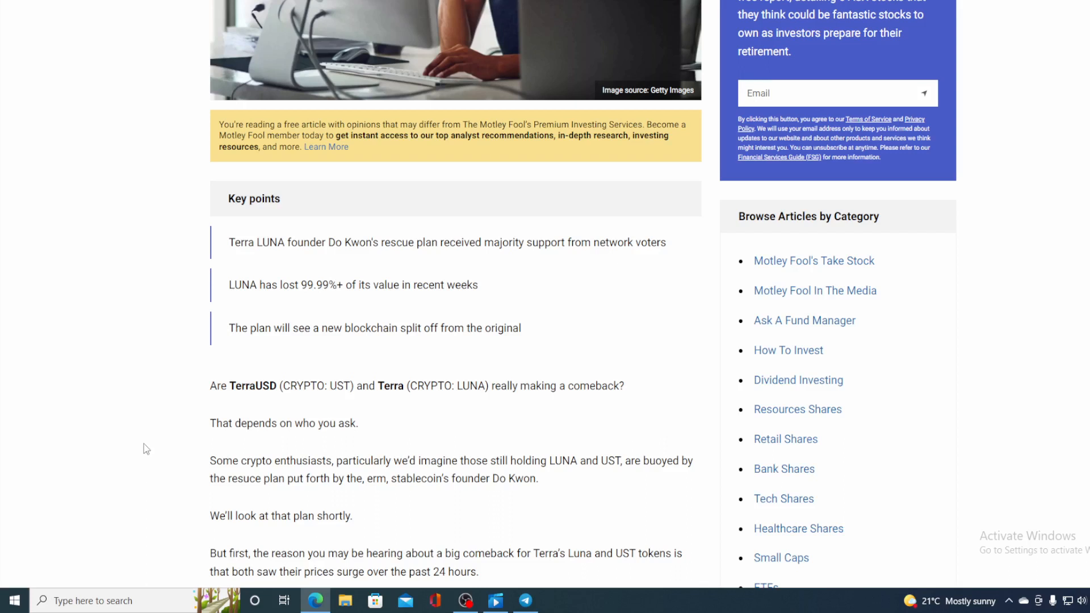
scroll(down, 3)
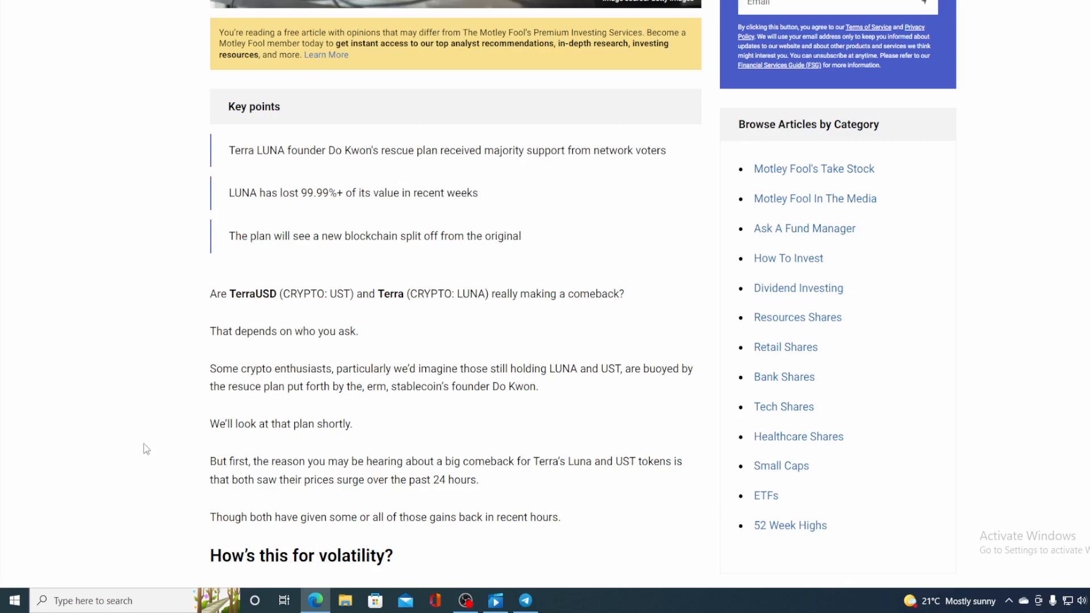
mouse_move(491, 536)
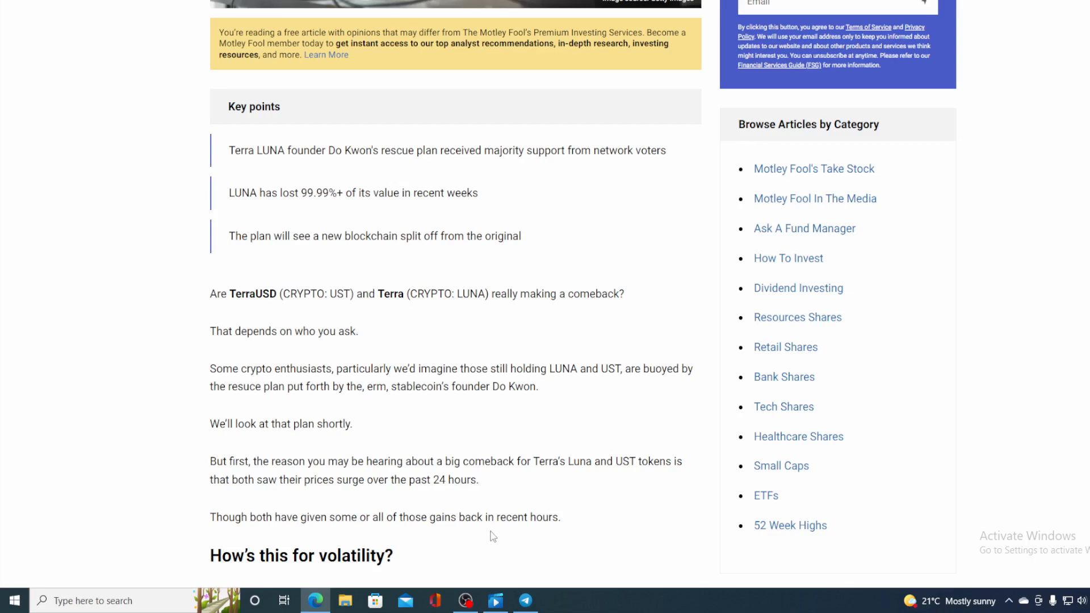
scroll(down, 3)
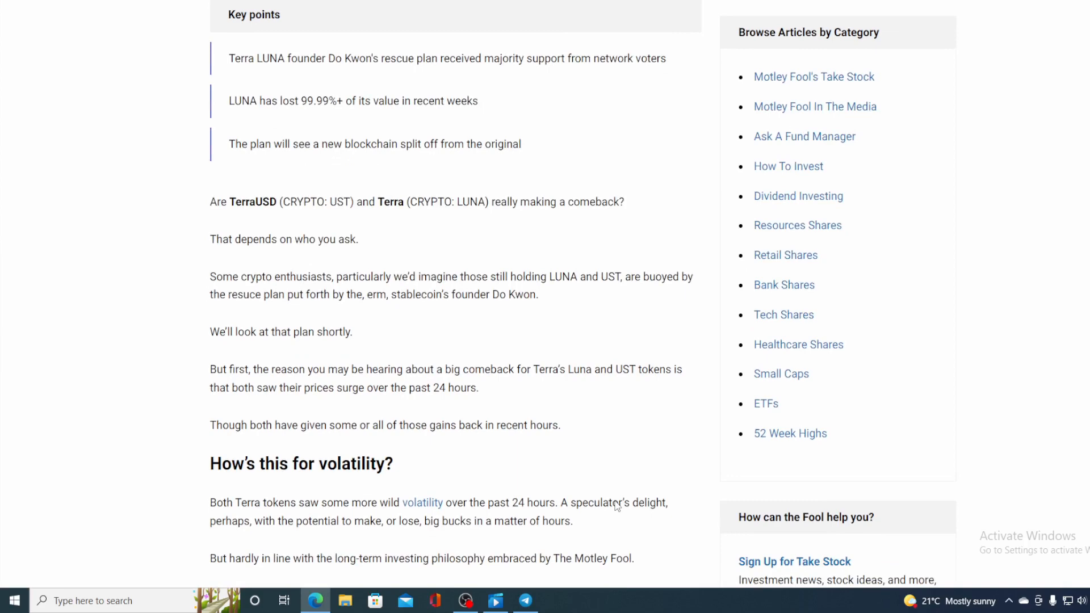
mouse_move(152, 64)
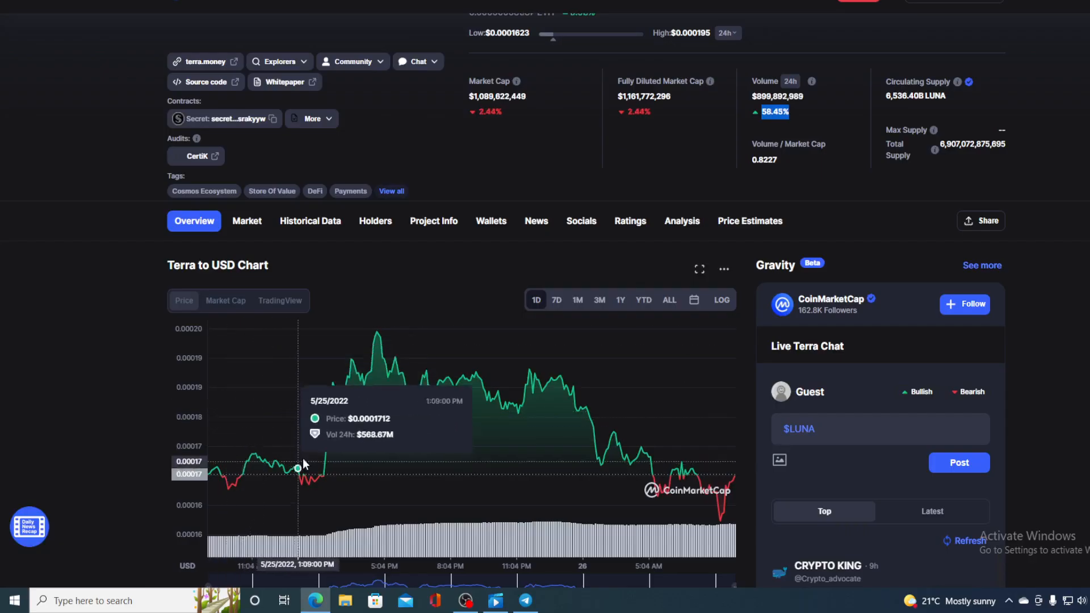
mouse_move(362, 328)
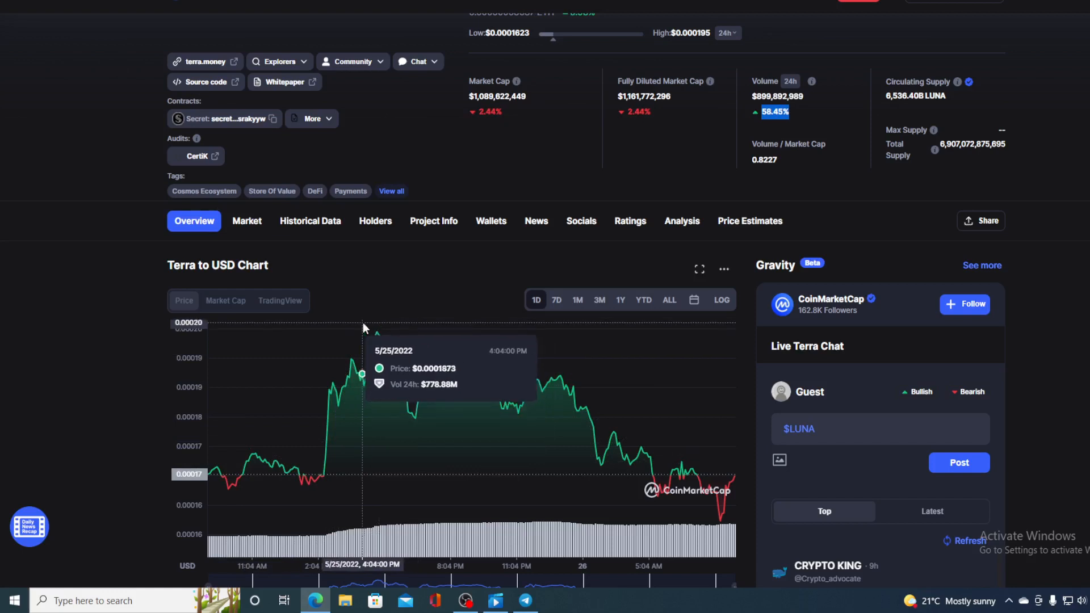
mouse_move(377, 332)
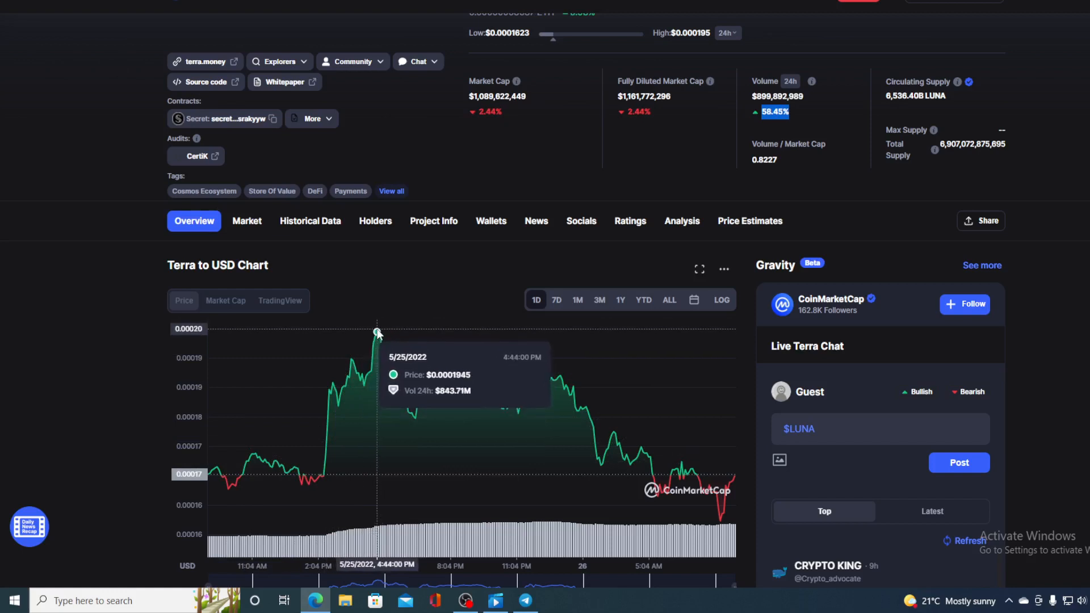
mouse_move(472, 365)
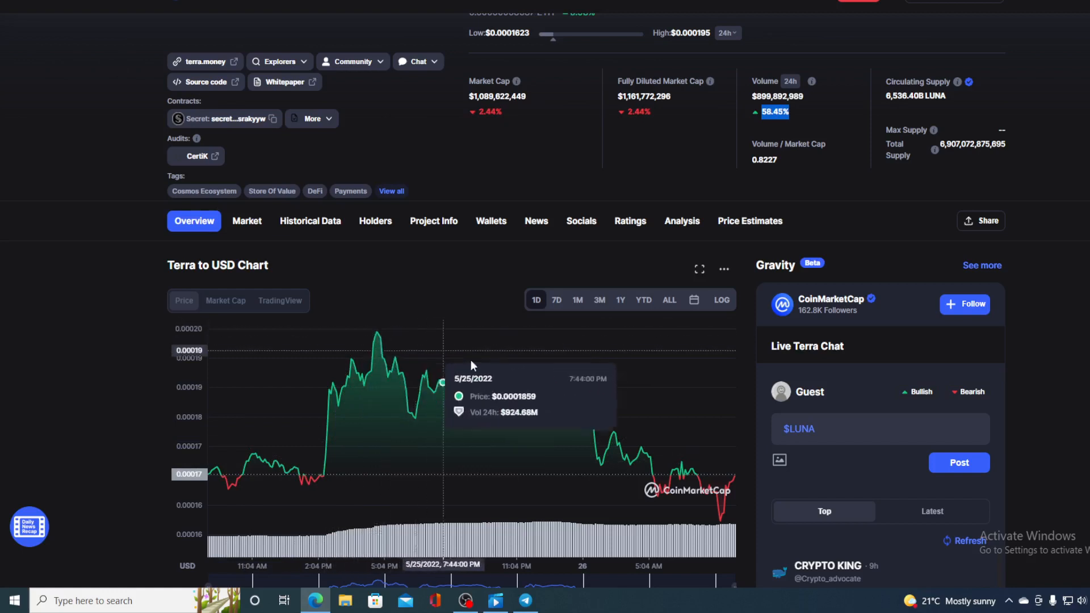
mouse_move(716, 488)
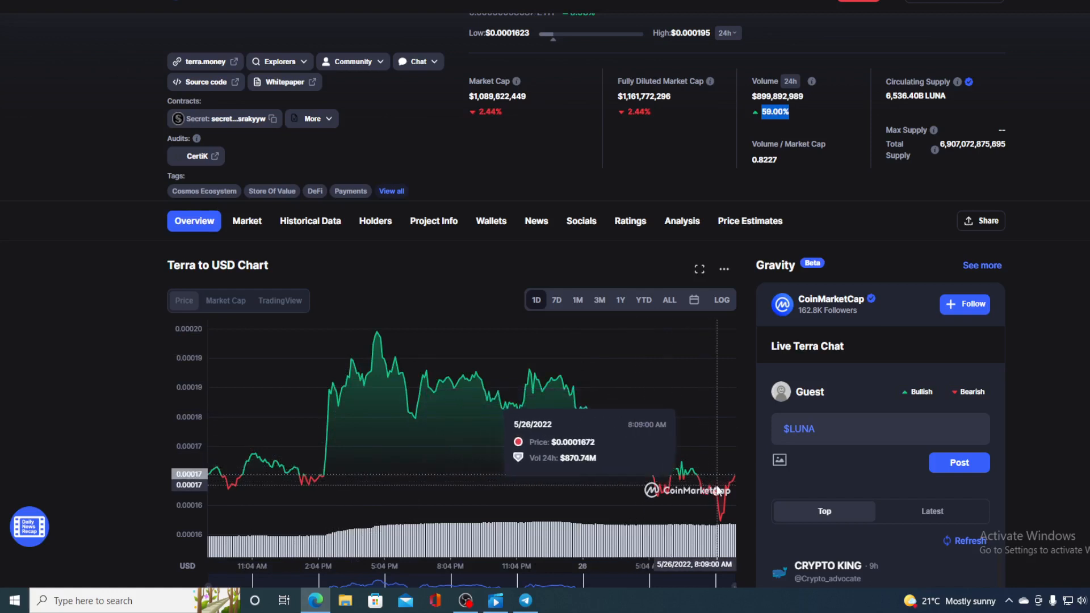
mouse_move(735, 478)
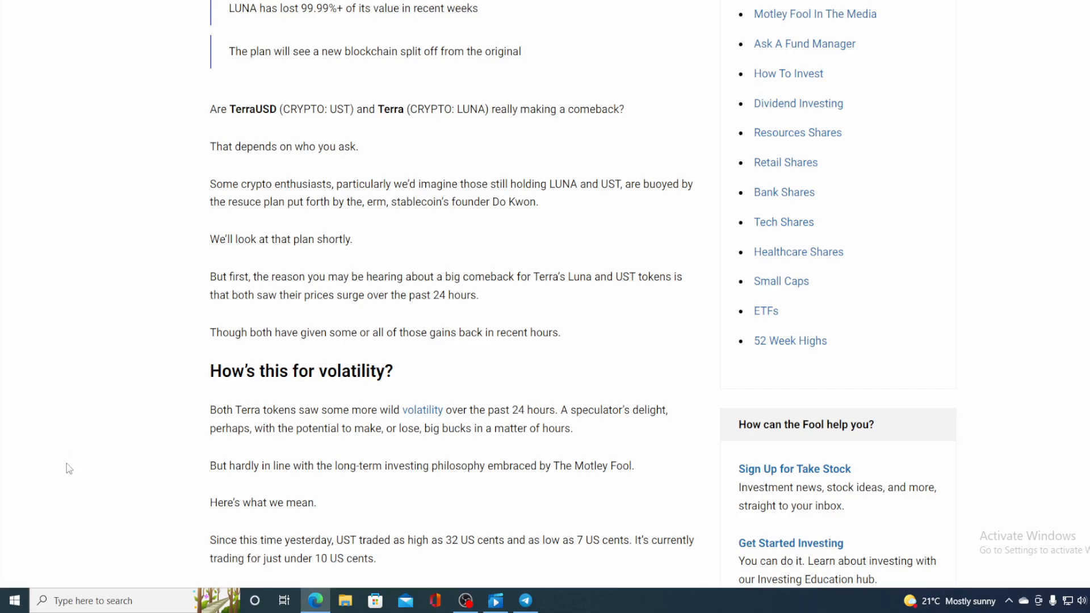
Scroll through the volatility section to LUNA's US$119 April record high.
scroll(down, 3)
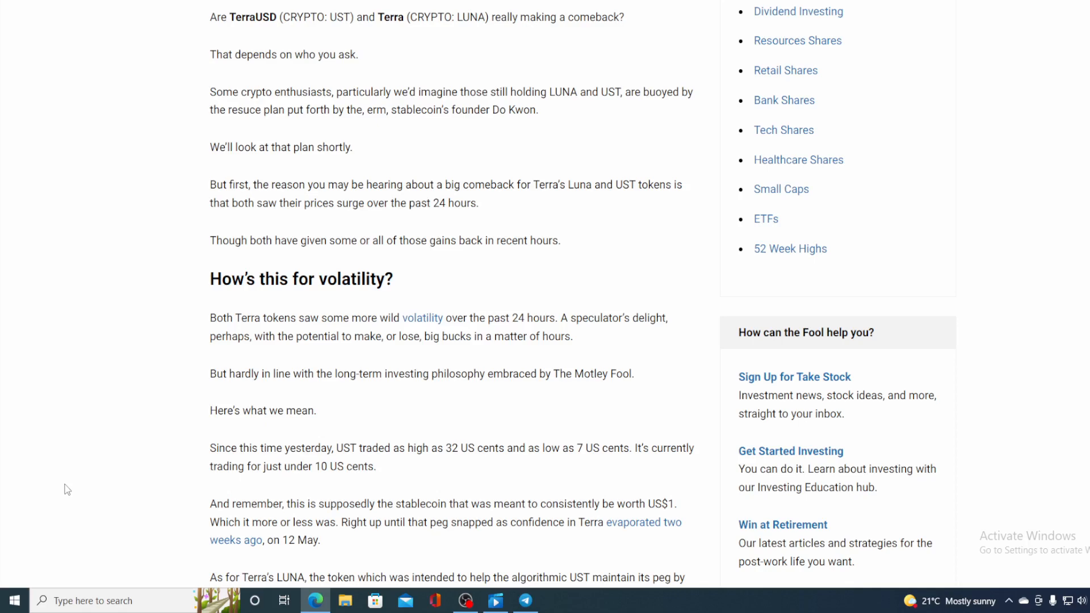
scroll(down, 3)
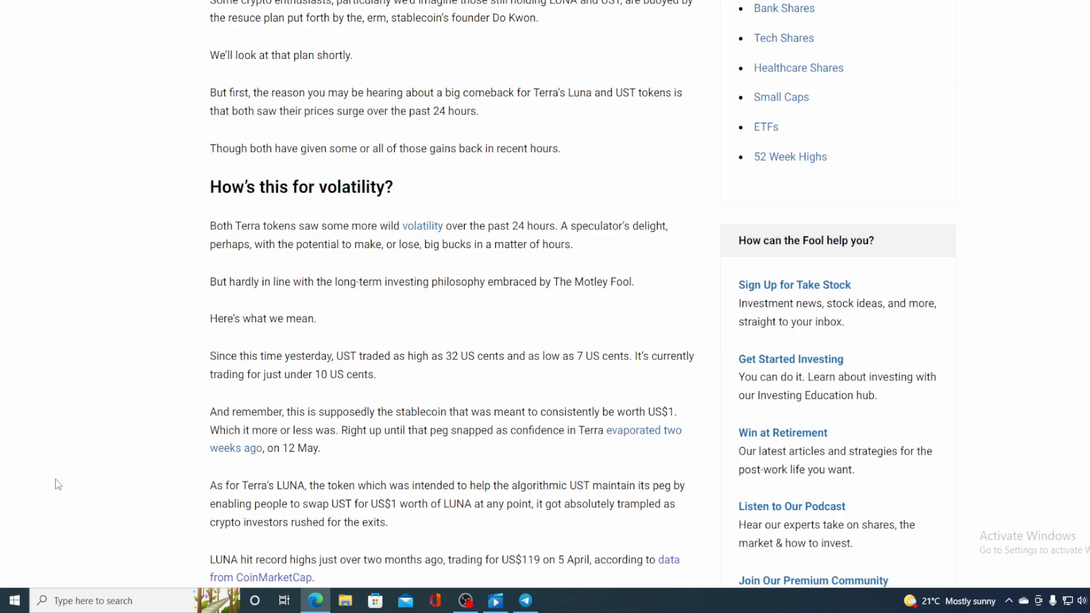
scroll(down, 3)
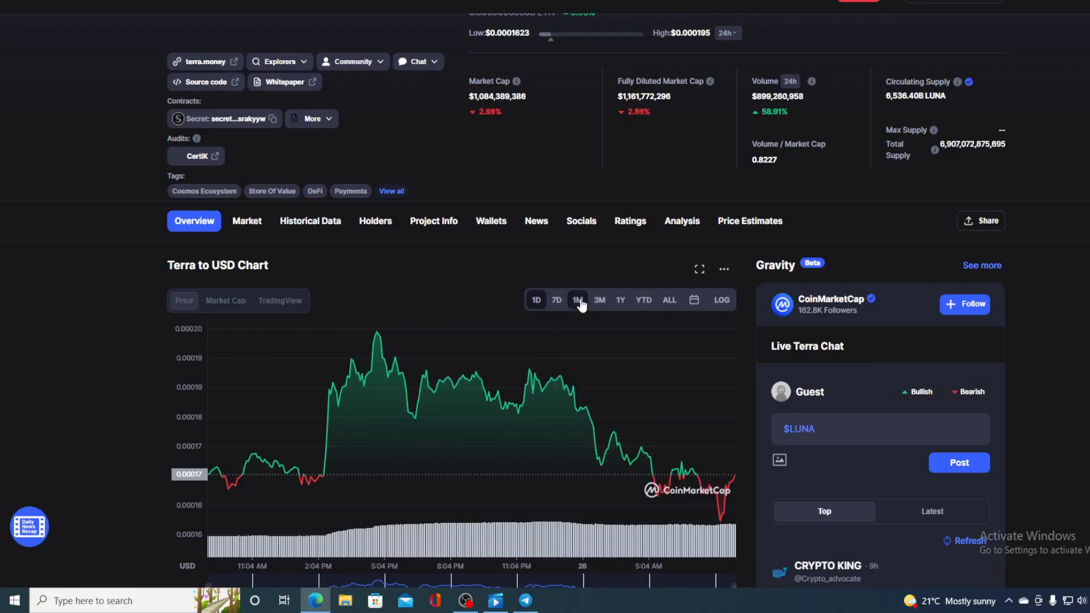
Switch Terra's price chart to 1M, then 7D, then back to 1D.
click(576, 300)
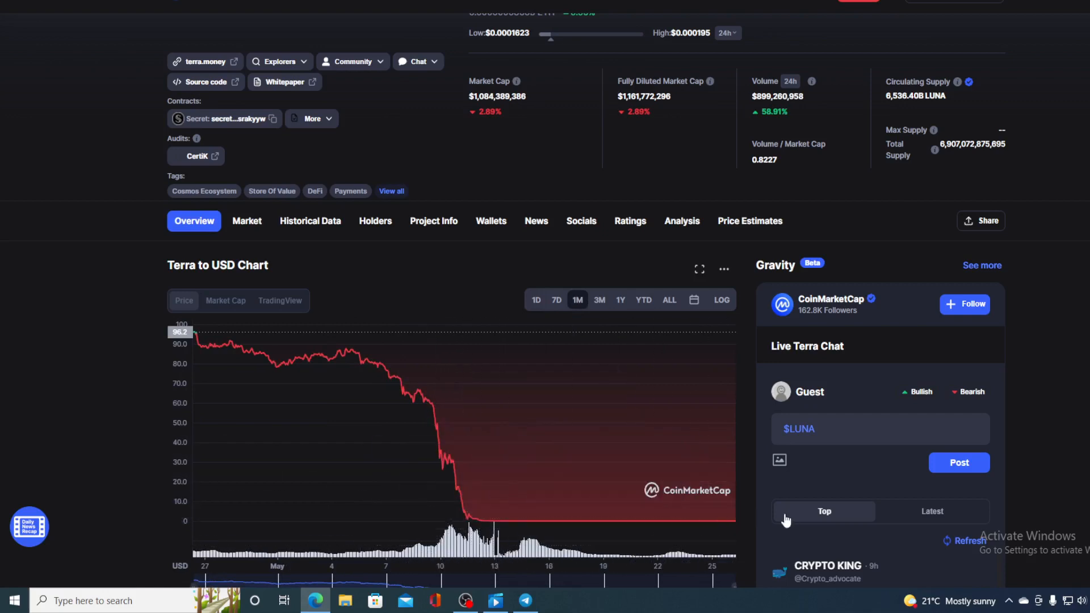
click(556, 300)
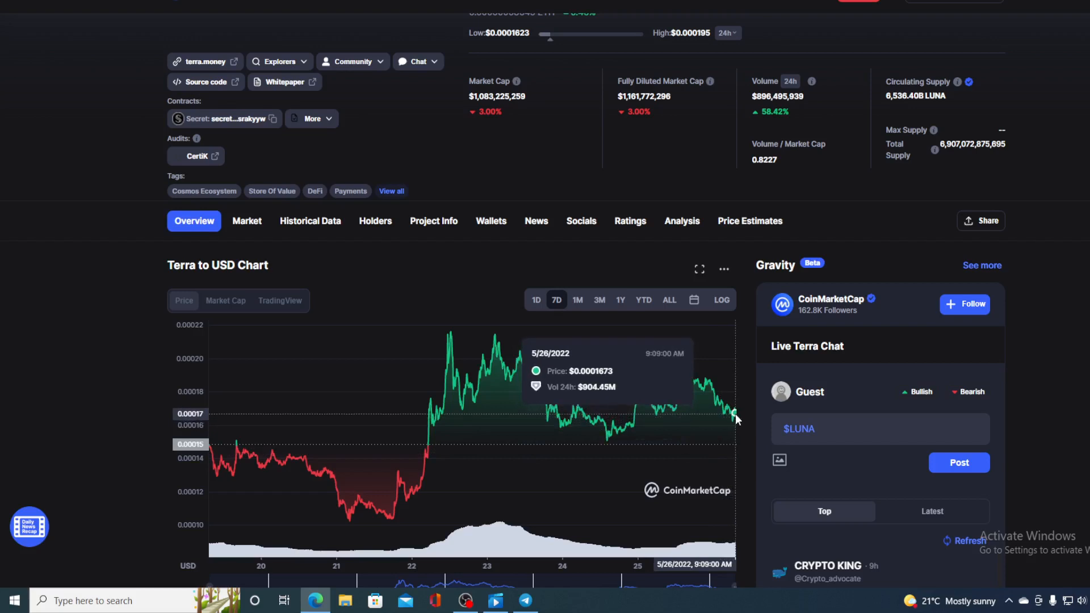
mouse_move(733, 418)
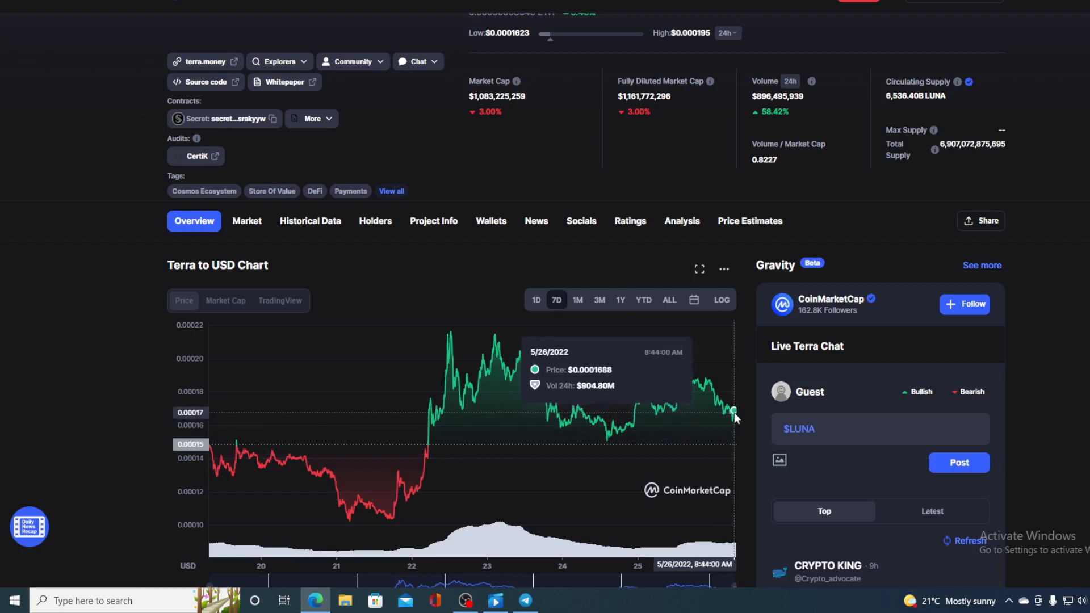
mouse_move(247, 487)
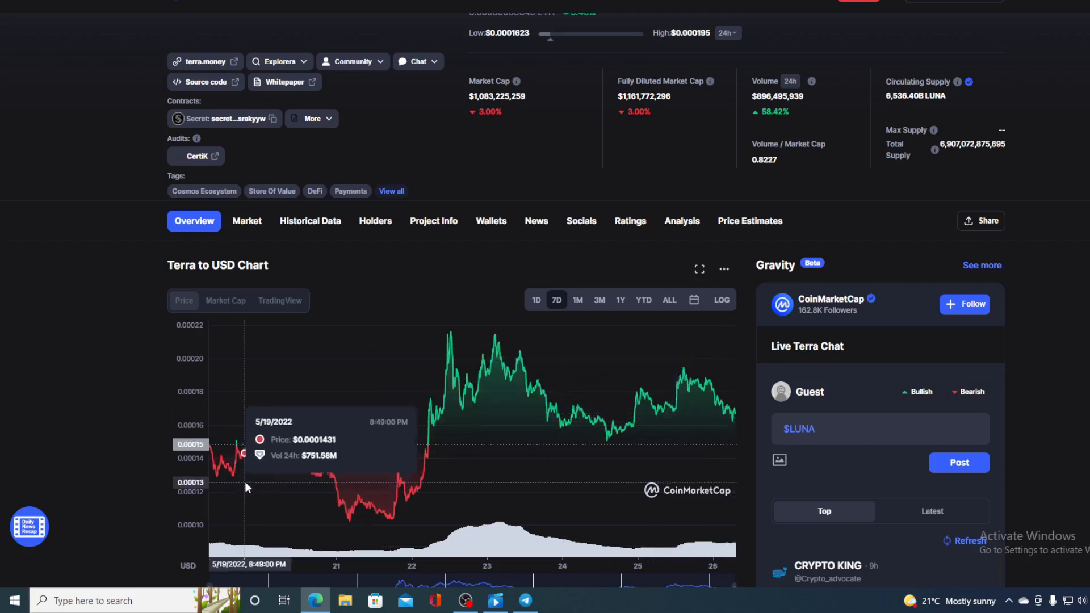
mouse_move(507, 314)
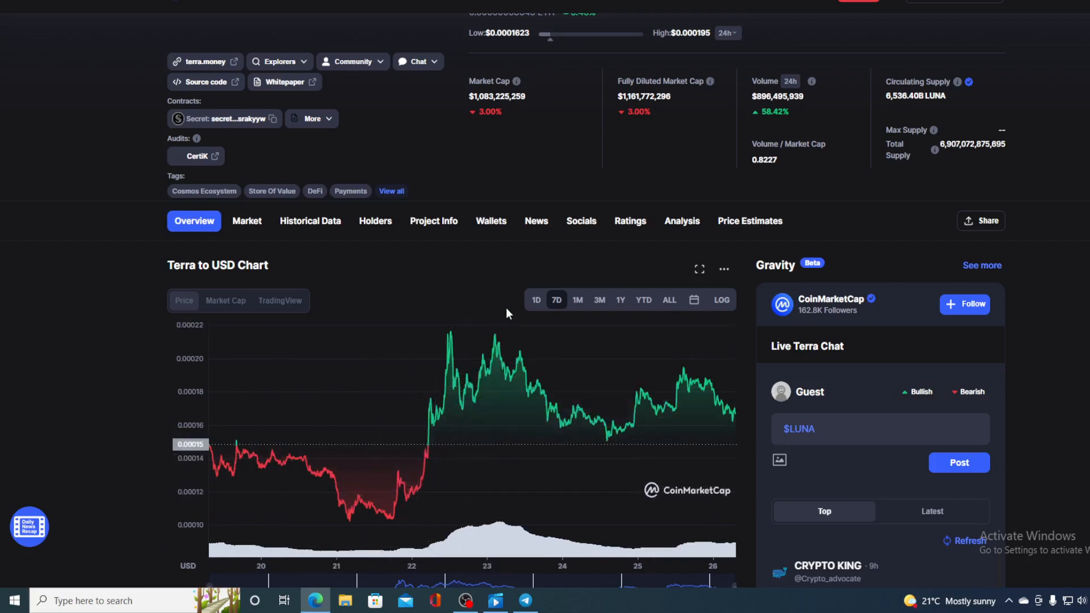
click(535, 300)
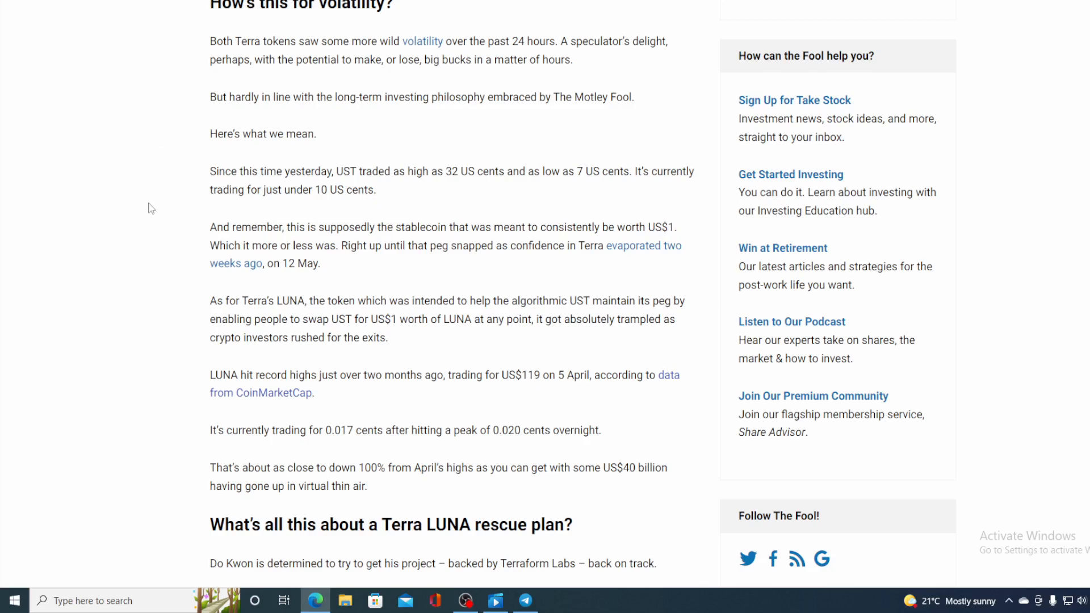
Scroll to 'What's all this about a Terra LUNA rescue plan?' covering Terra Classic and LUNC.
scroll(down, 3)
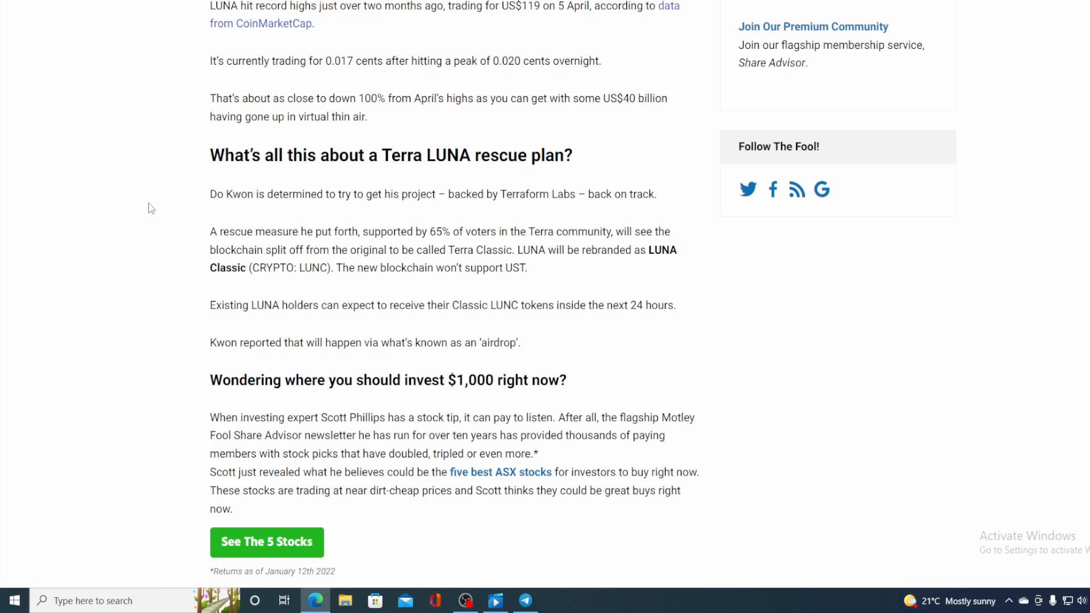
mouse_move(157, 31)
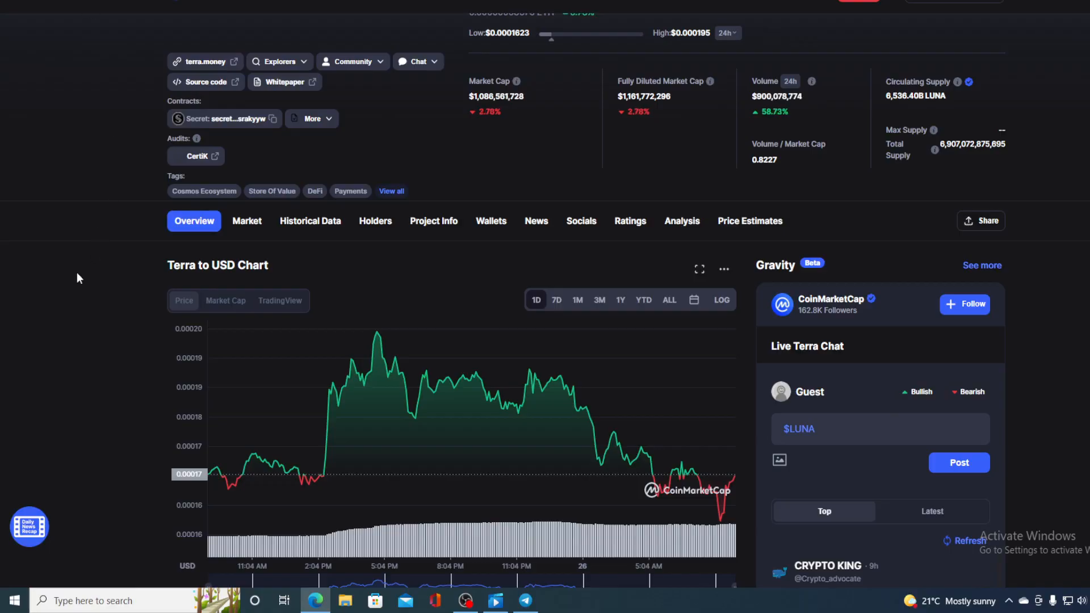
Scroll Terra's CoinMarketCap page up and back down to the 1D chart at $0.0001662.
scroll(up, 3)
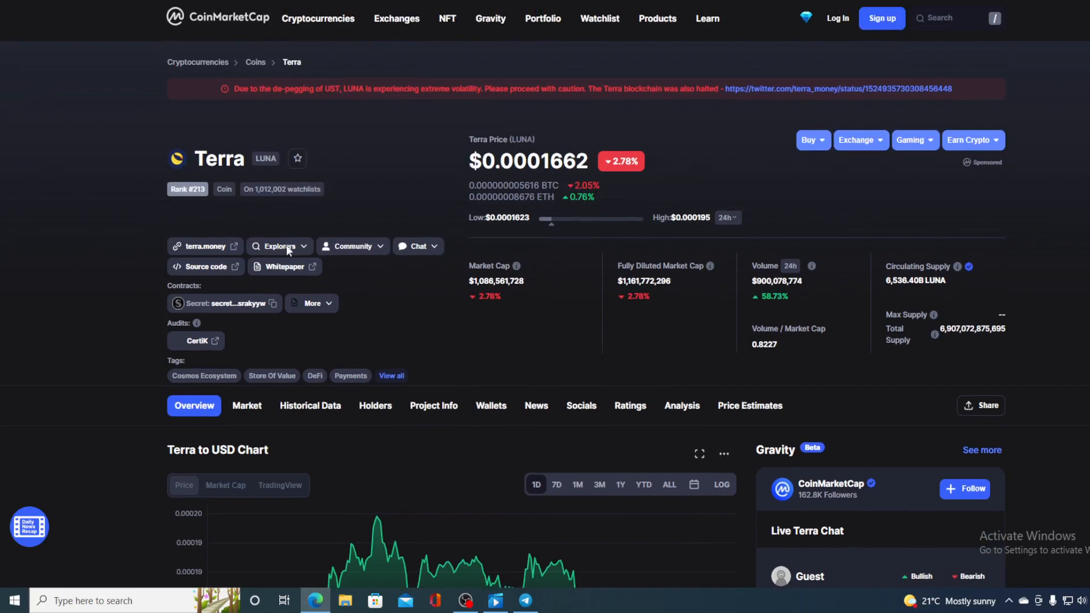
scroll(down, 3)
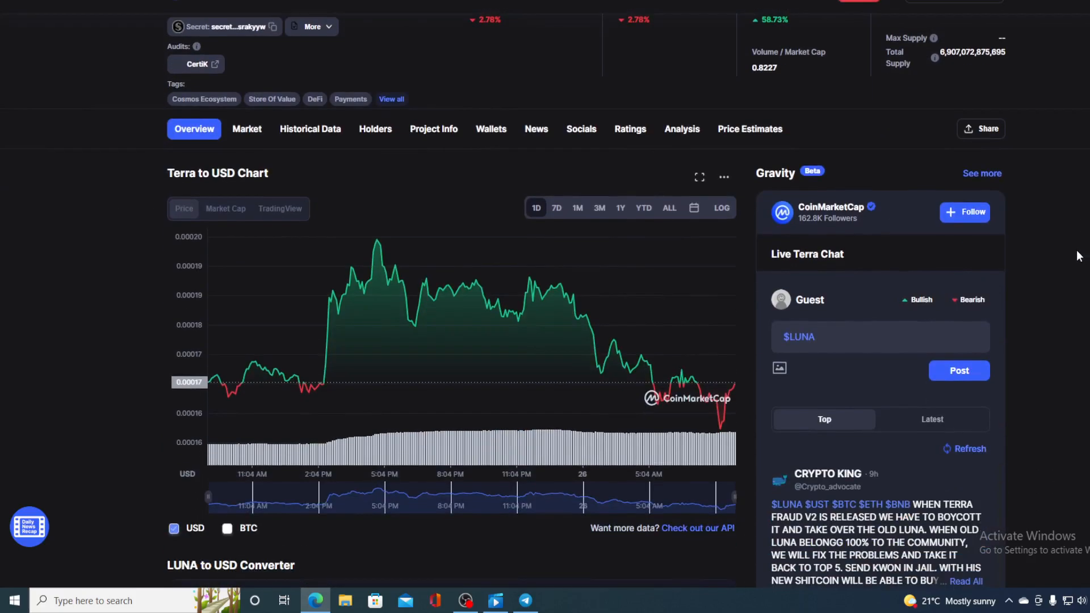
mouse_move(1012, 266)
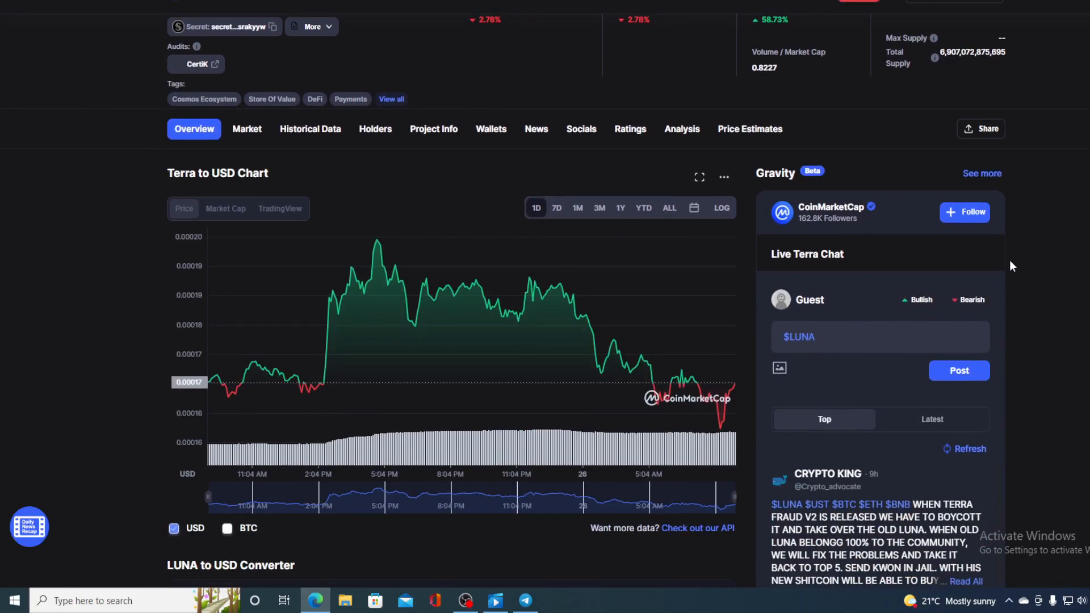
mouse_move(735, 388)
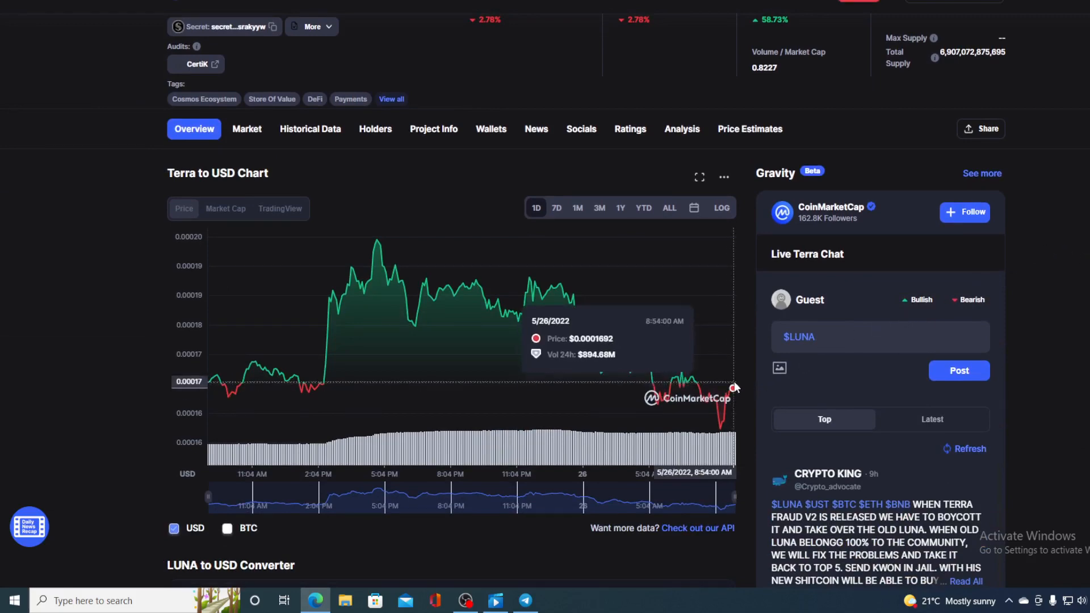
mouse_move(739, 386)
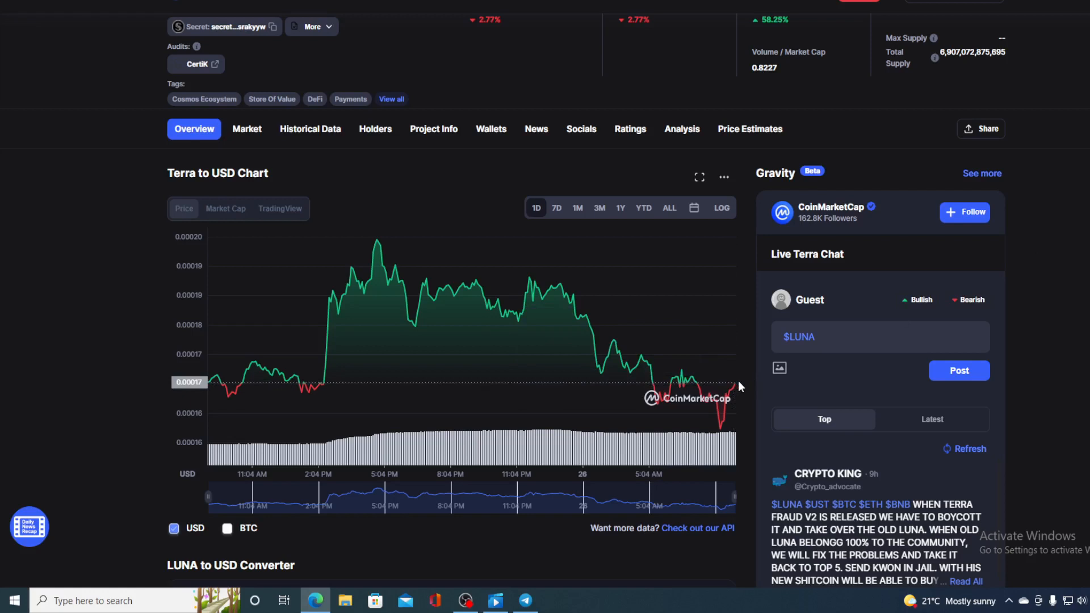
mouse_move(728, 334)
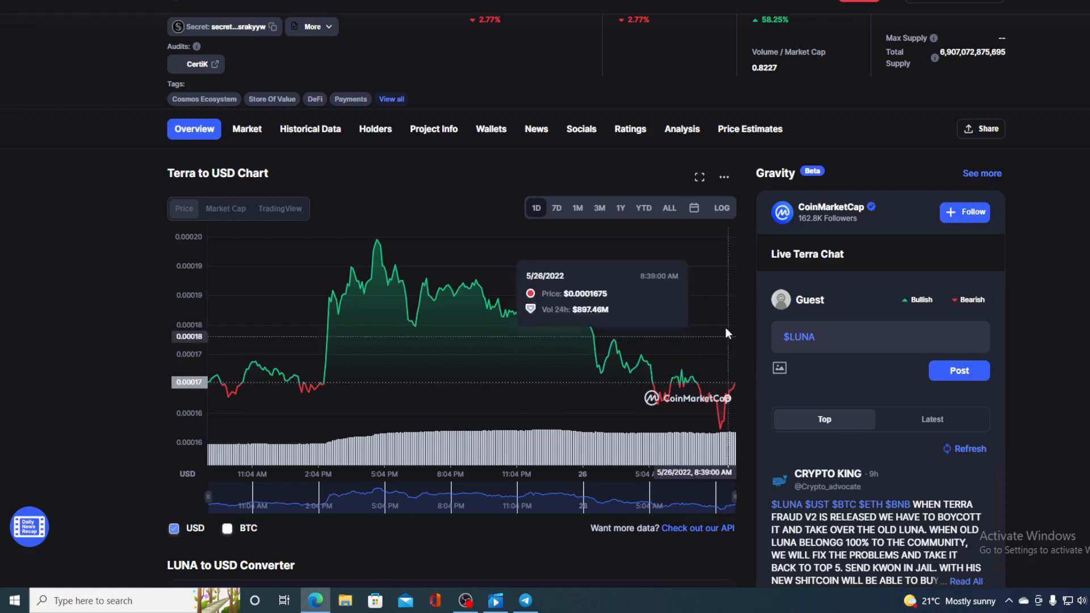
mouse_move(738, 248)
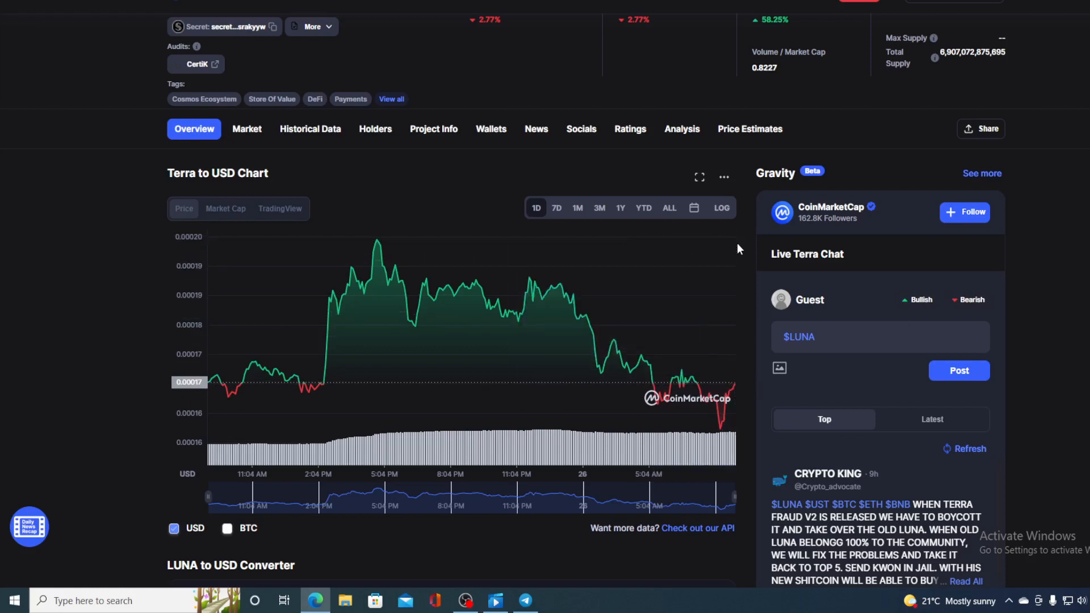
mouse_move(743, 442)
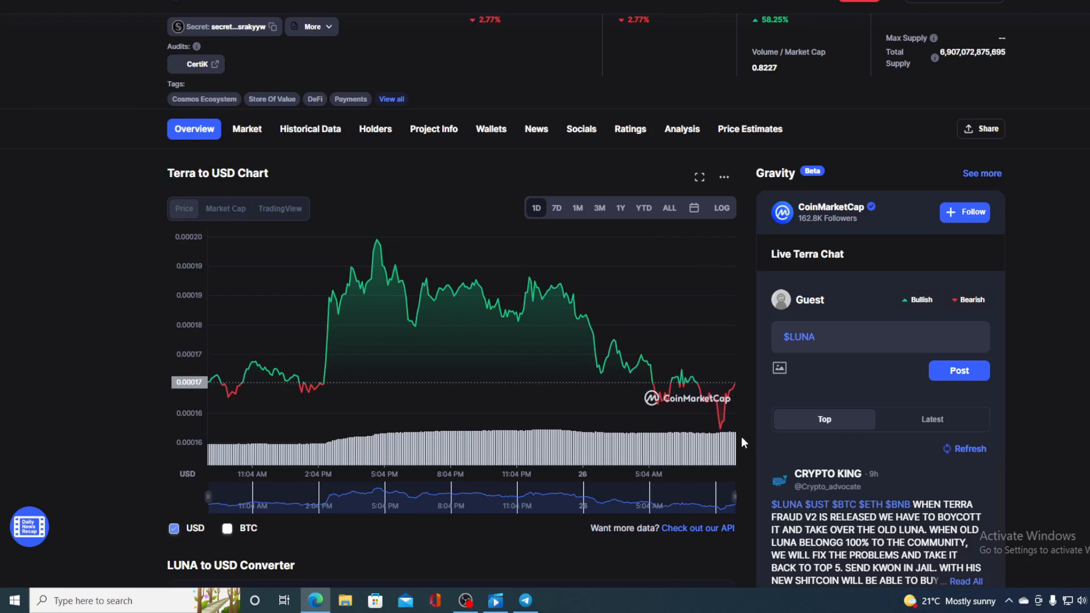